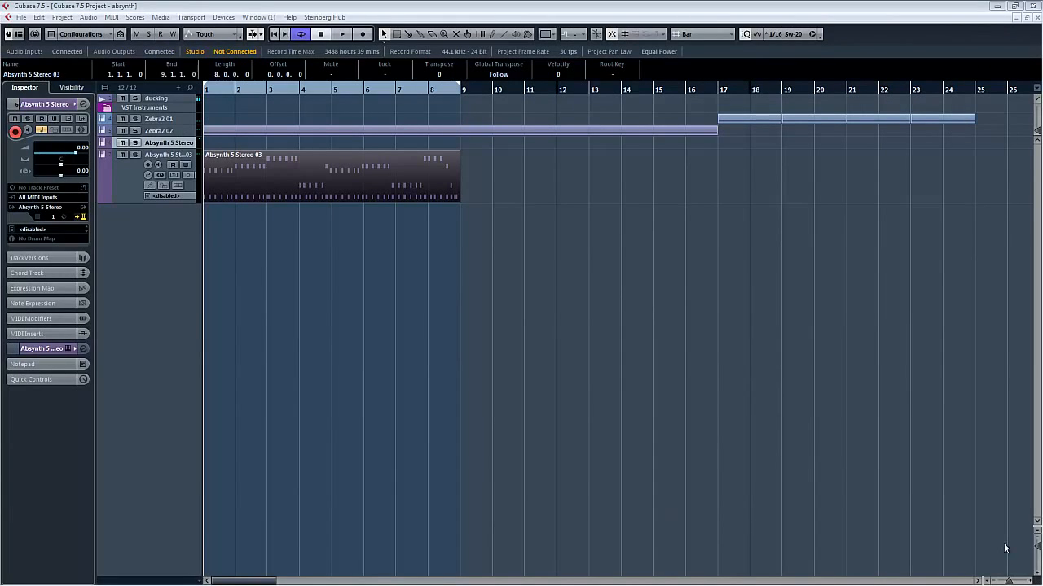
mouse_move(638, 462)
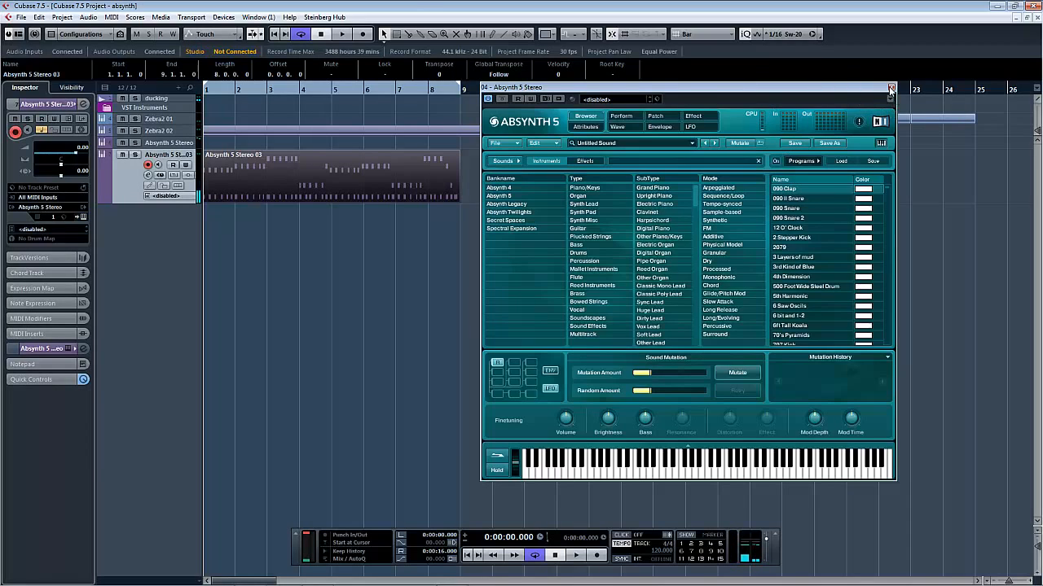
Stop project playback and close the other Absynth instrument windows, including the Church Organ one
left_click(891, 88)
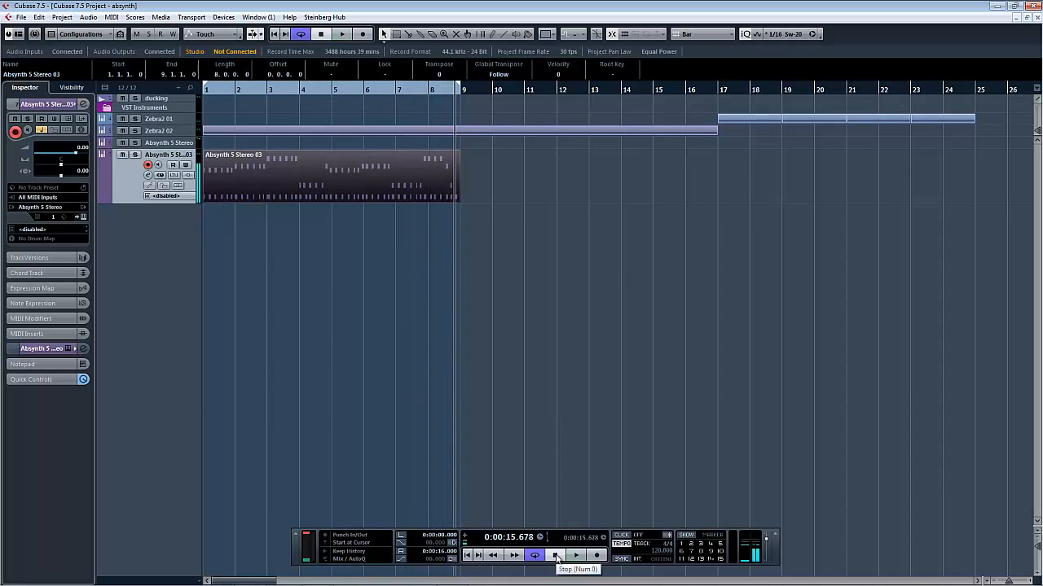
left_click(556, 554)
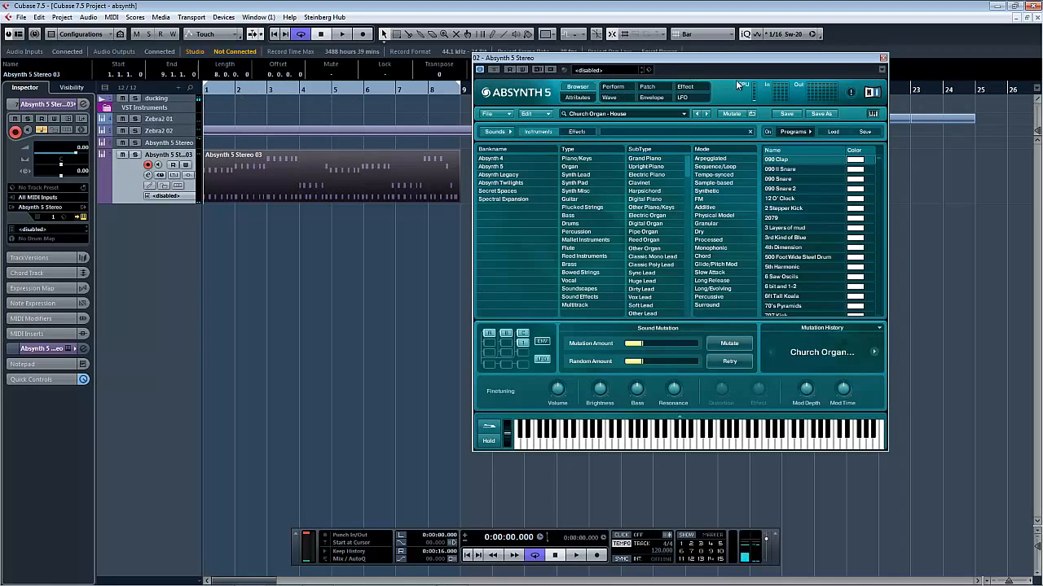
left_click(882, 58)
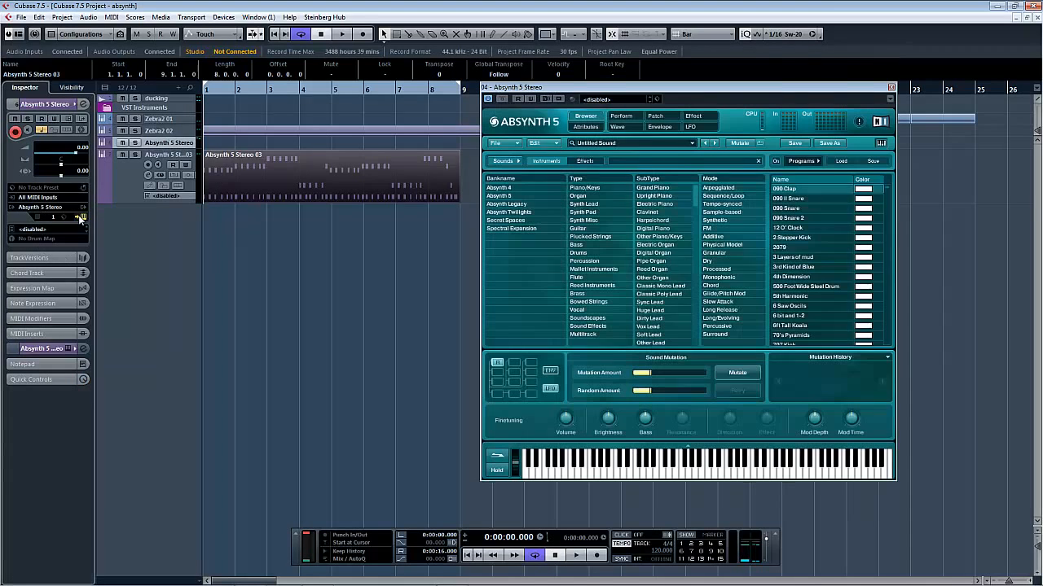
On the Patch page, transpose oscillator A down 12 semitones
left_click(495, 142)
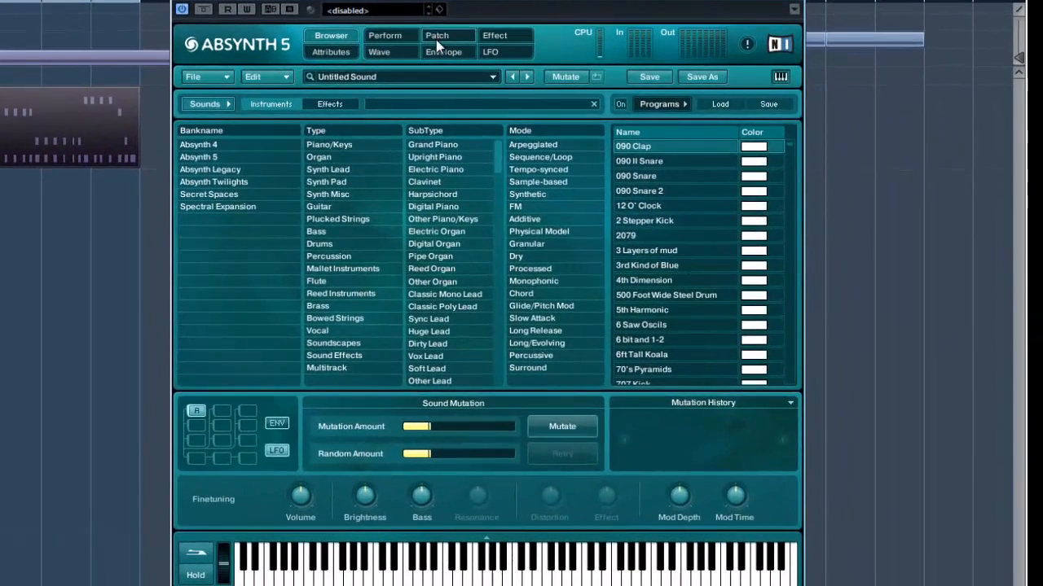
left_click(436, 35)
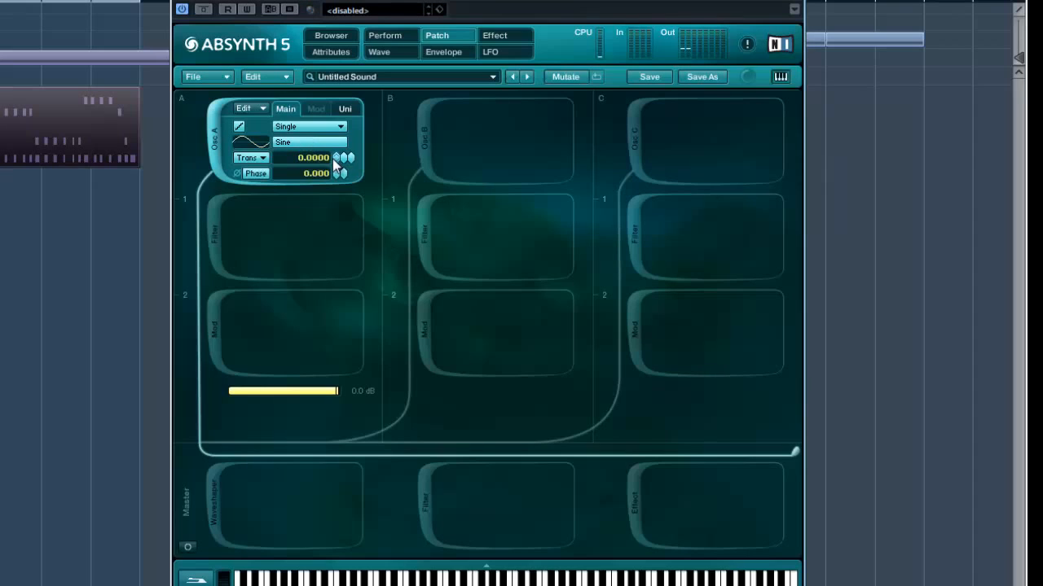
left_click_drag(314, 157, 313, 172)
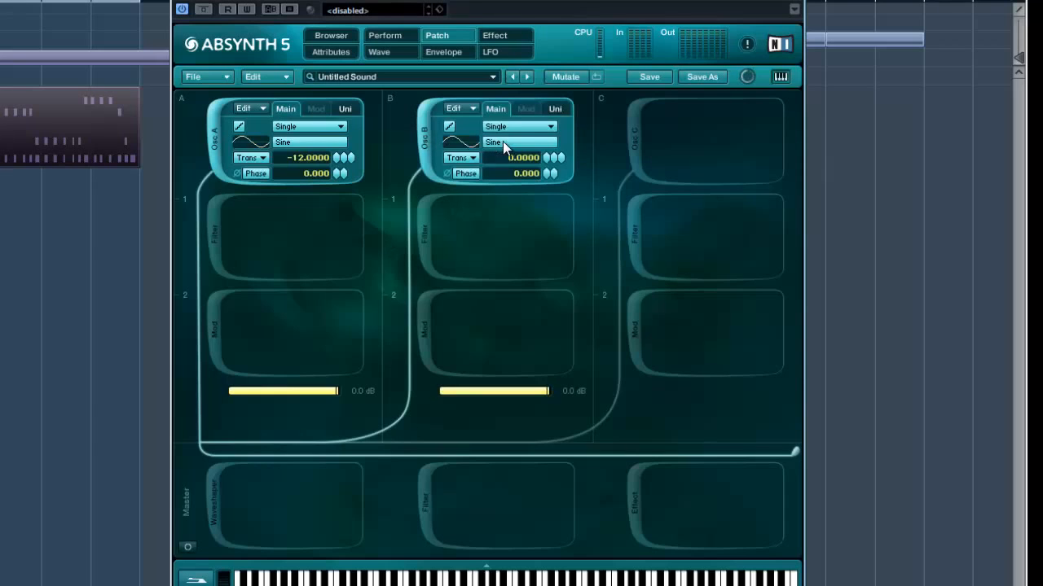
Audition the Organ 1–4 waves for oscillator B and confirm Organ 2
left_click(518, 142)
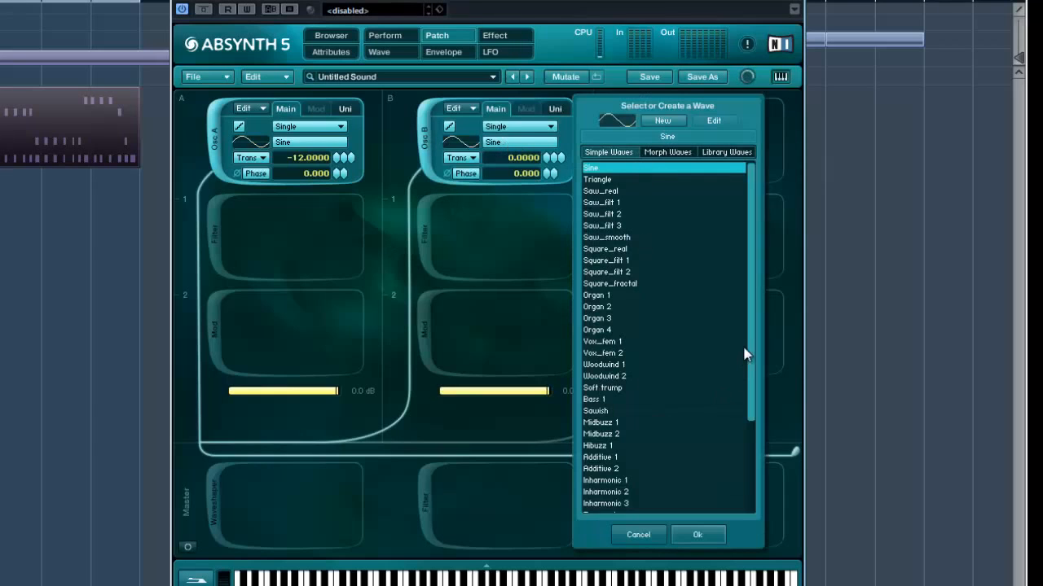
scroll("down", 3)
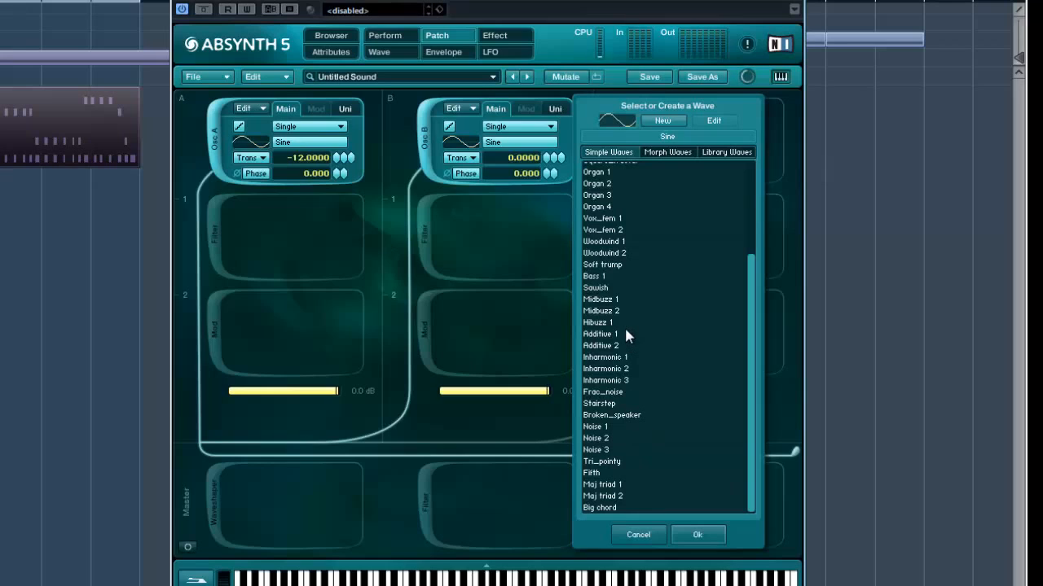
mouse_move(601, 408)
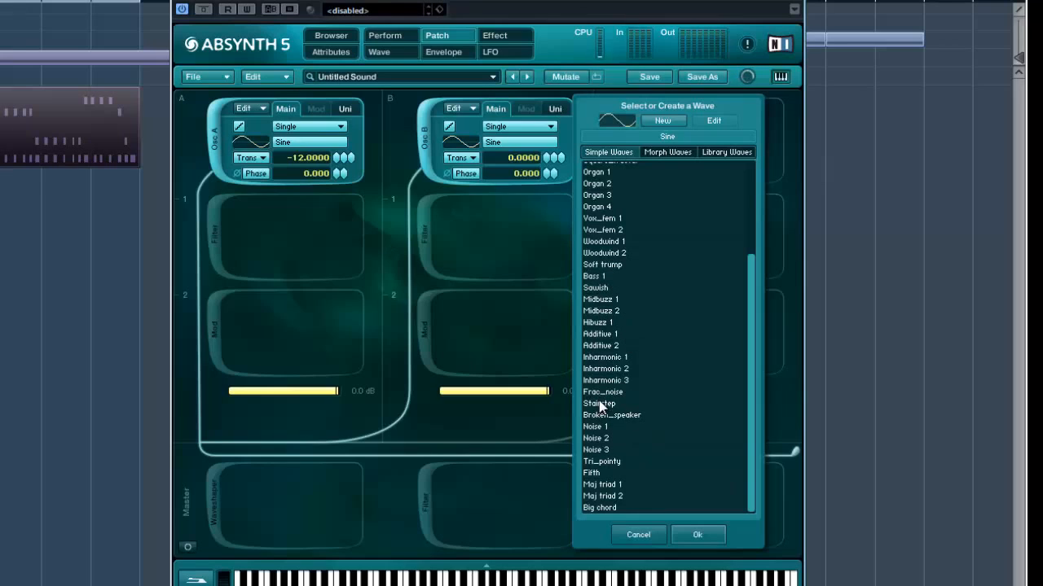
mouse_move(611, 198)
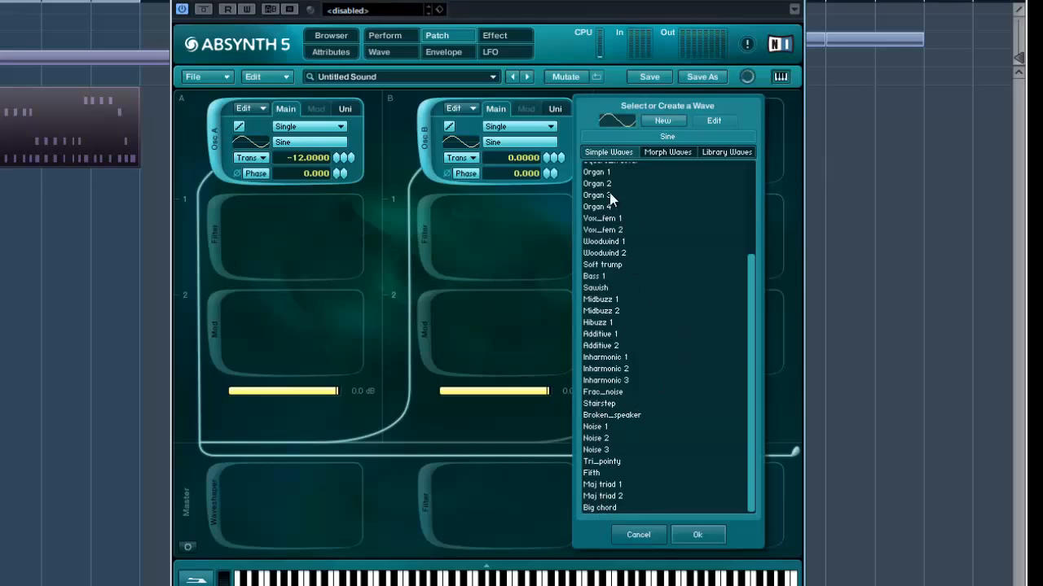
left_click(595, 214)
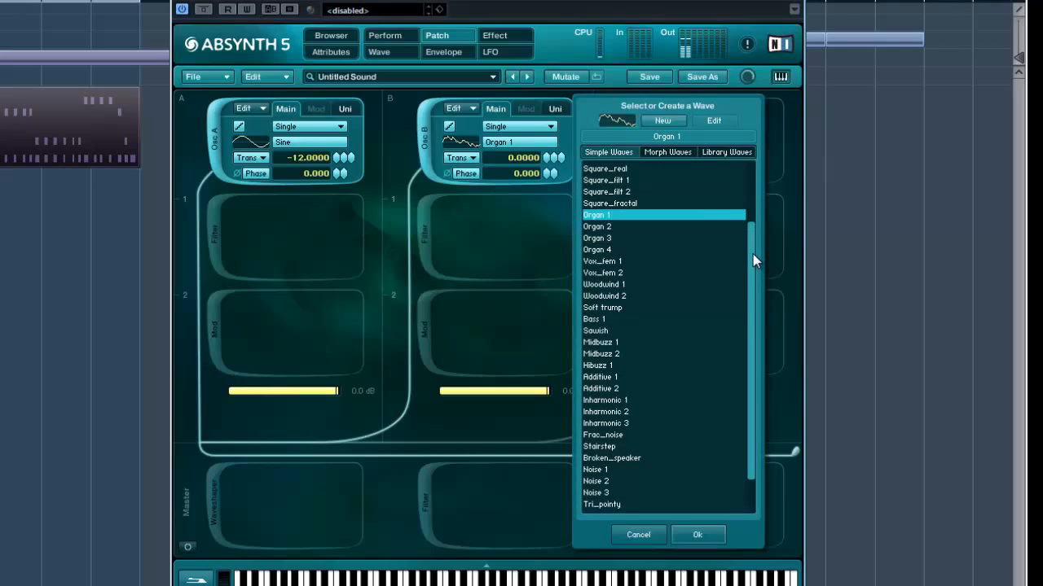
left_click(597, 227)
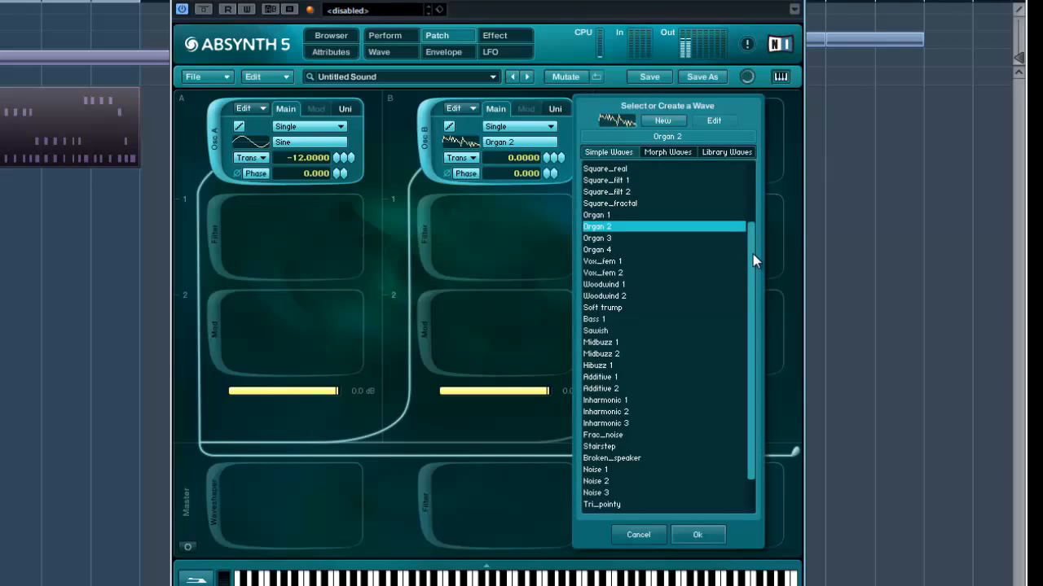
left_click(597, 237)
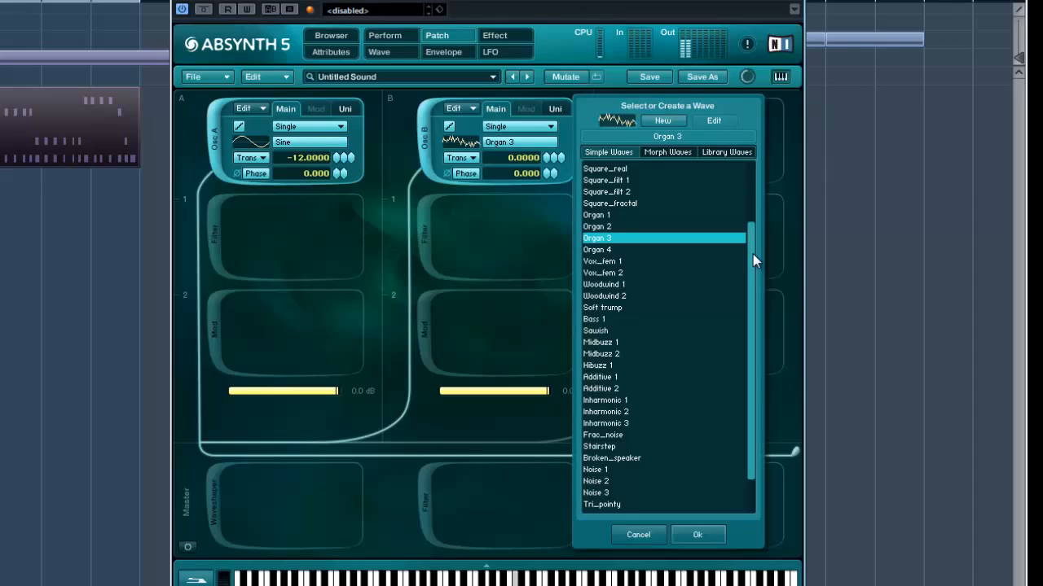
left_click(597, 249)
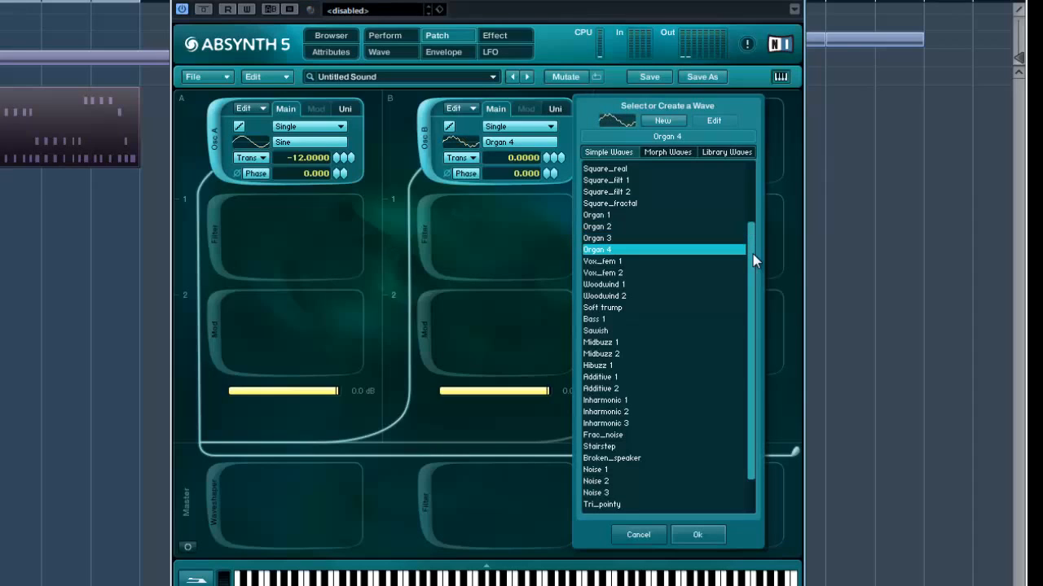
left_click(597, 227)
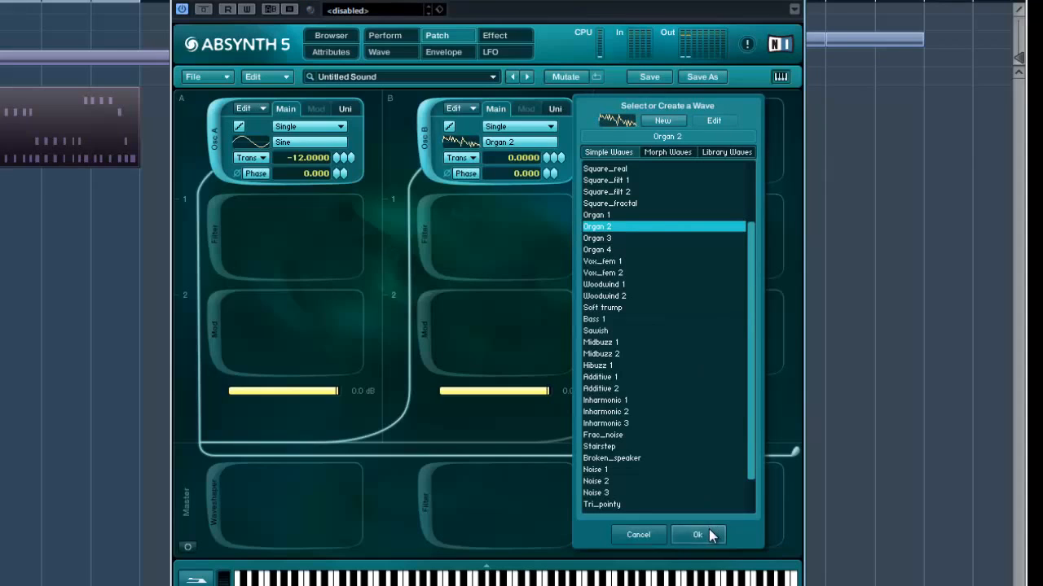
left_click(696, 535)
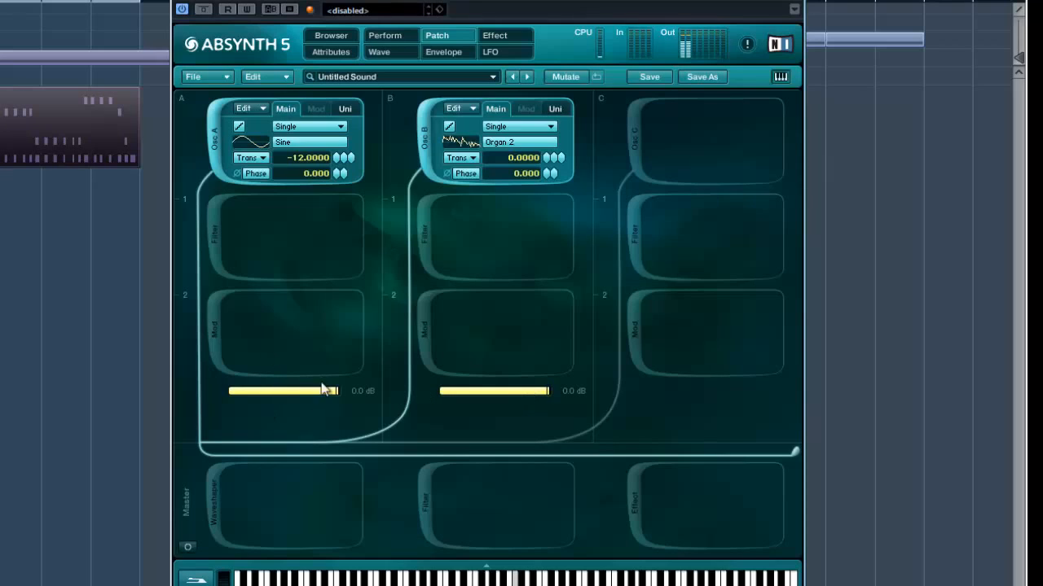
Lower oscillator A's level to -4.6 dB and oscillator B's to -1.2 dB
left_click_drag(330, 391, 228, 391)
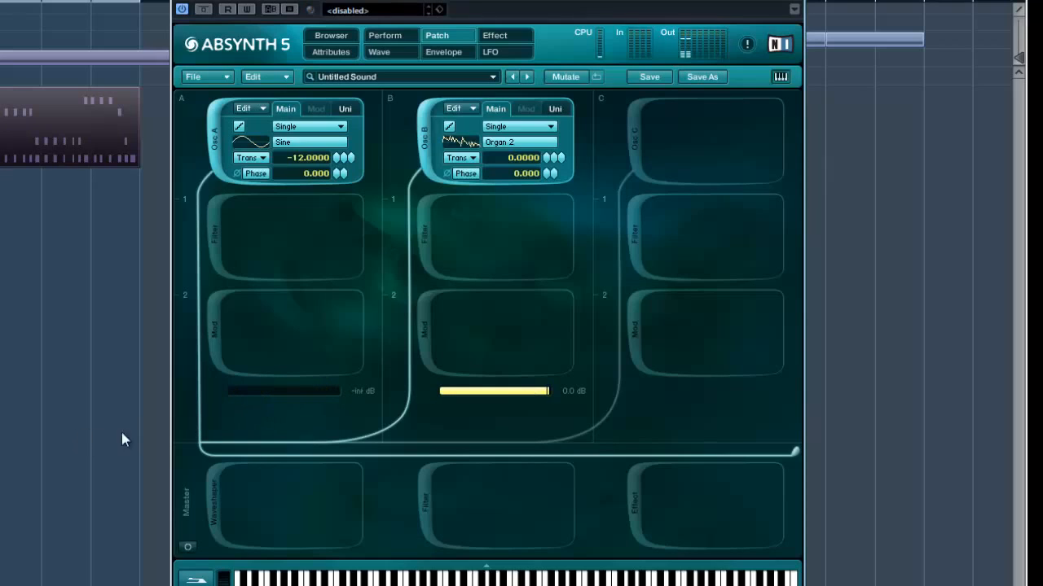
mouse_move(365, 239)
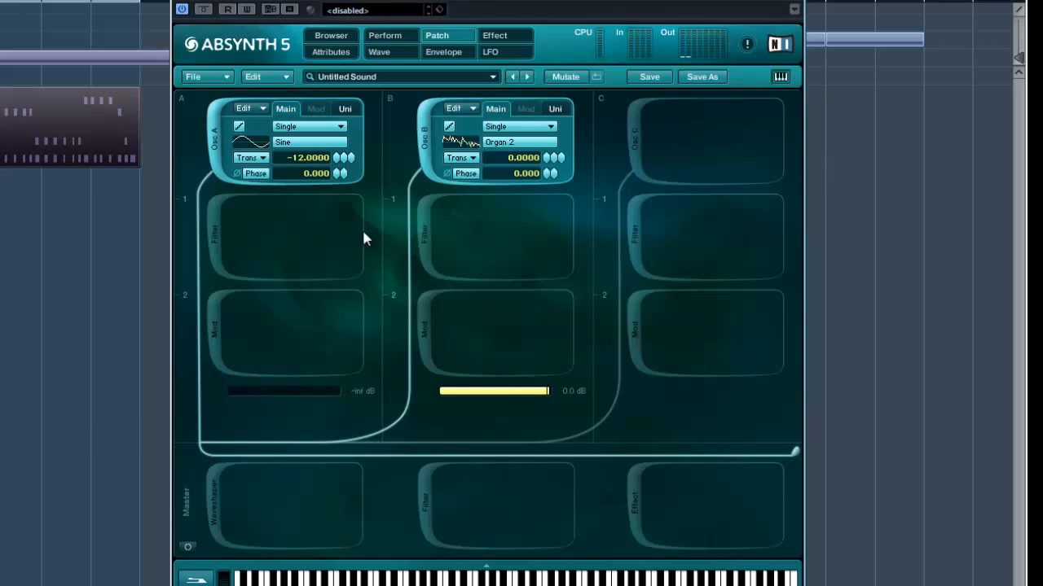
mouse_move(315, 265)
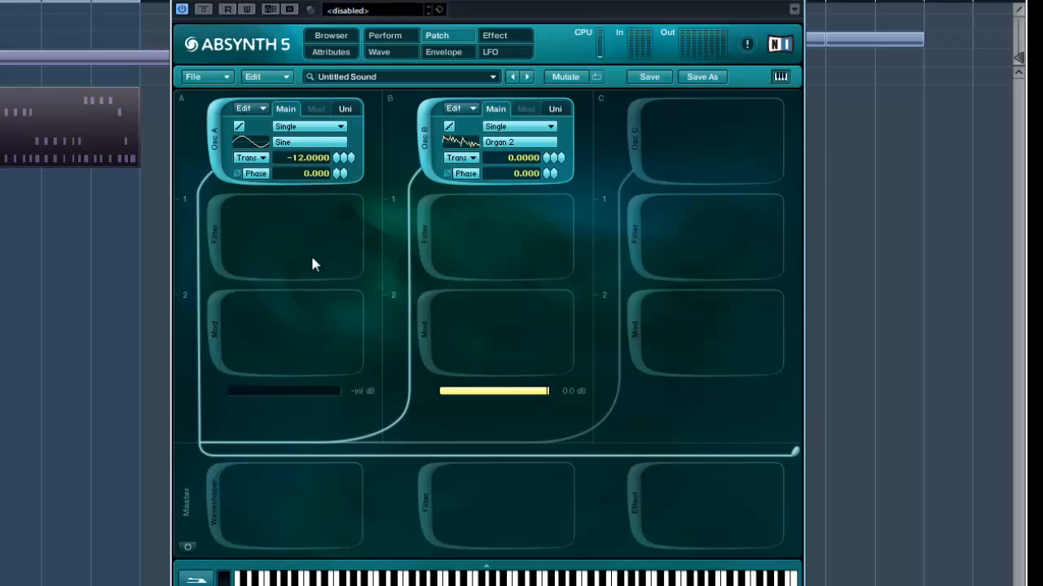
mouse_move(262, 404)
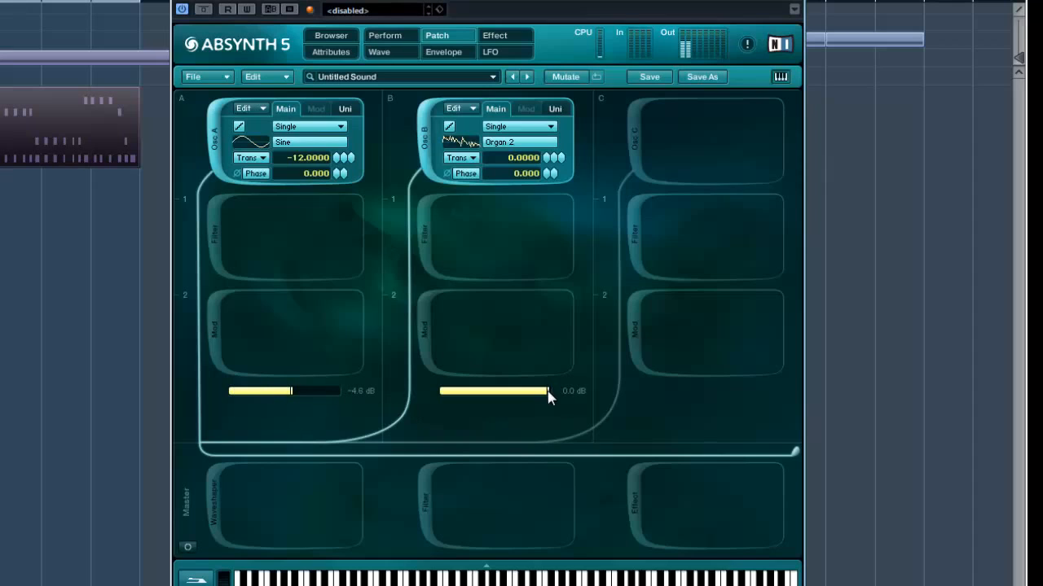
left_click_drag(548, 391, 538, 391)
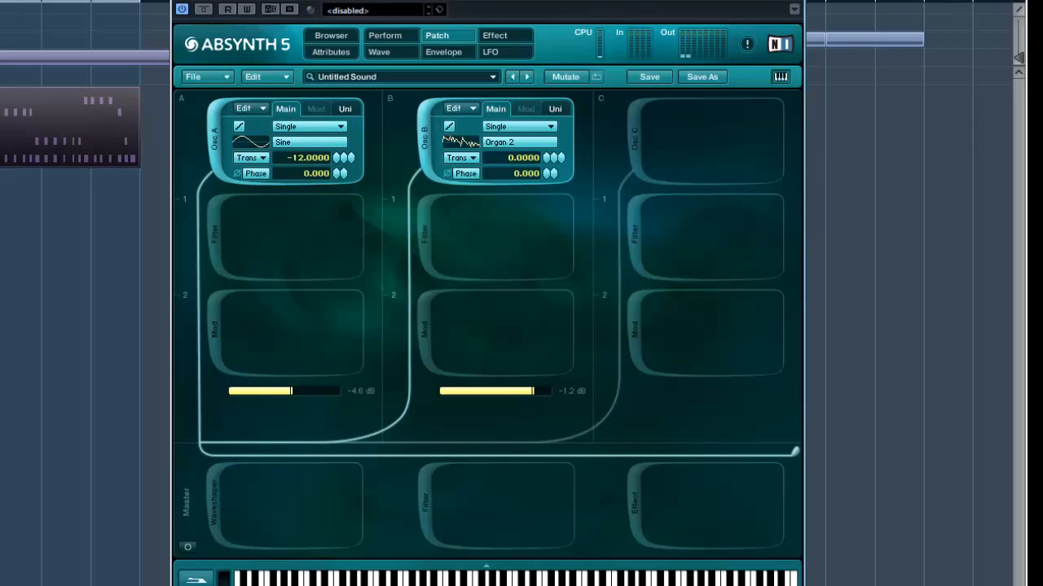
mouse_move(596, 106)
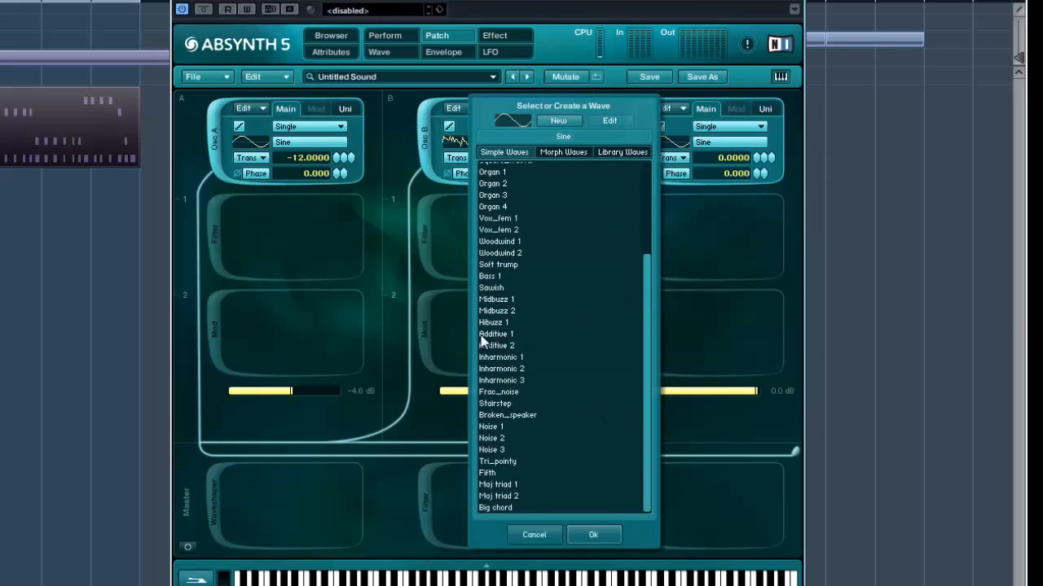
Audition the Noise 1–3 waves for oscillator C and confirm Noise 1
left_click(491, 426)
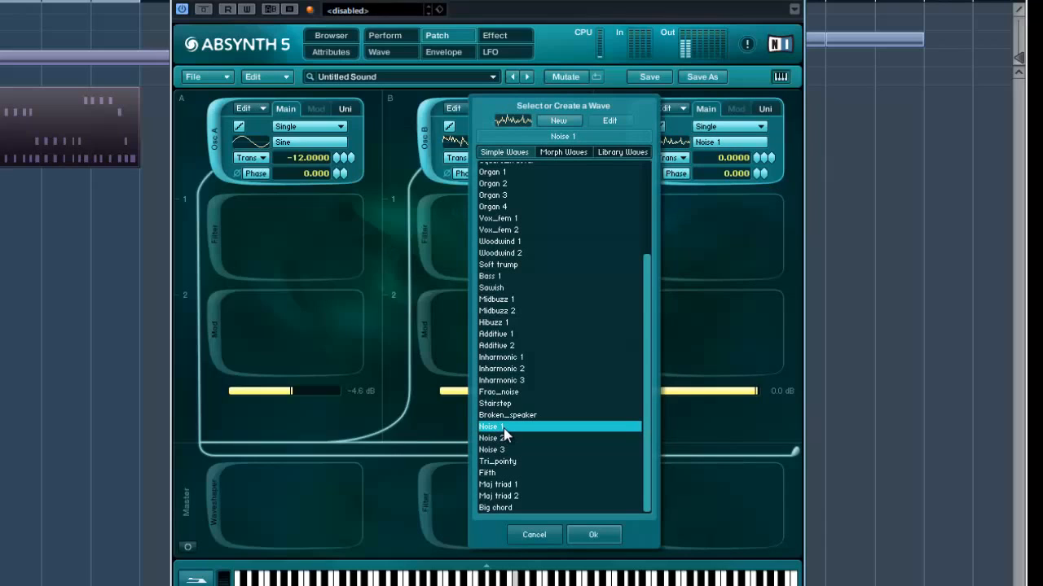
mouse_move(431, 151)
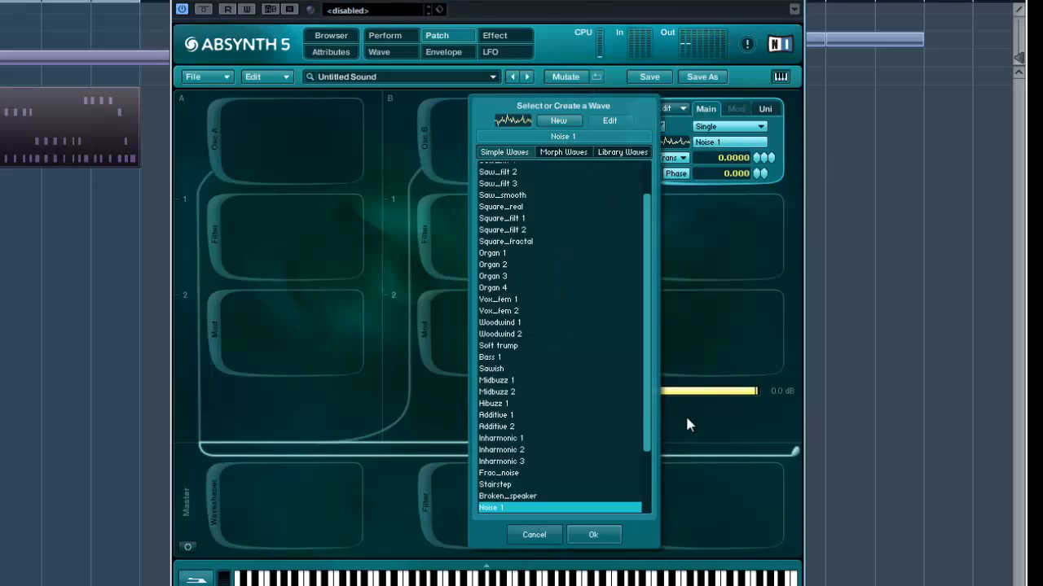
left_click(491, 438)
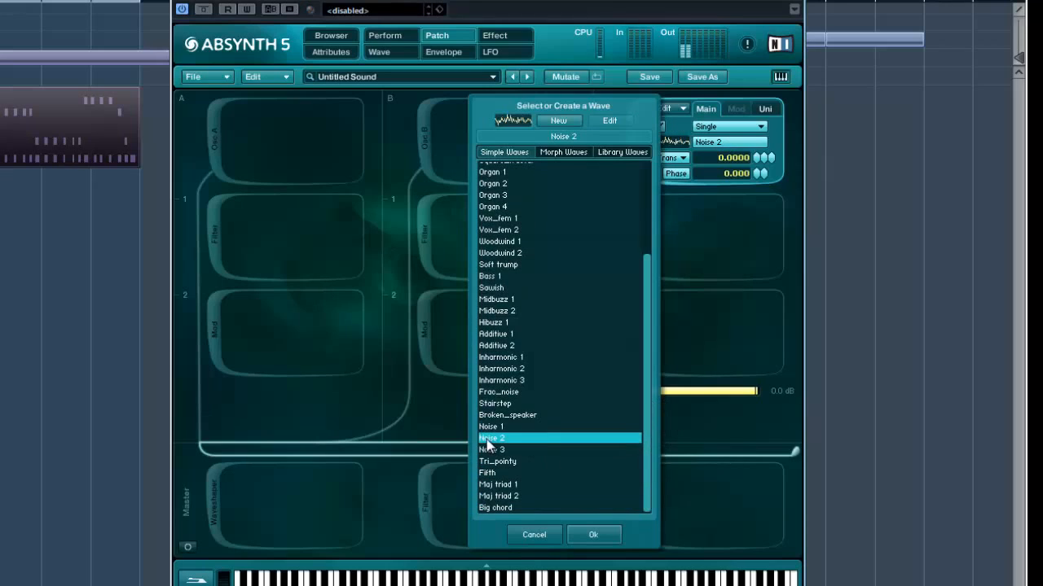
left_click(491, 450)
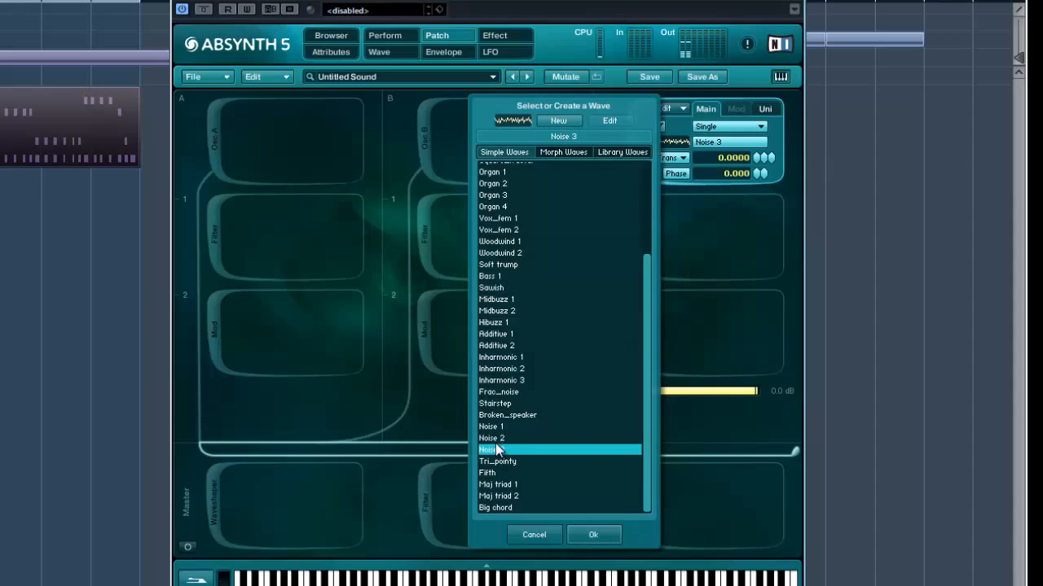
left_click(491, 438)
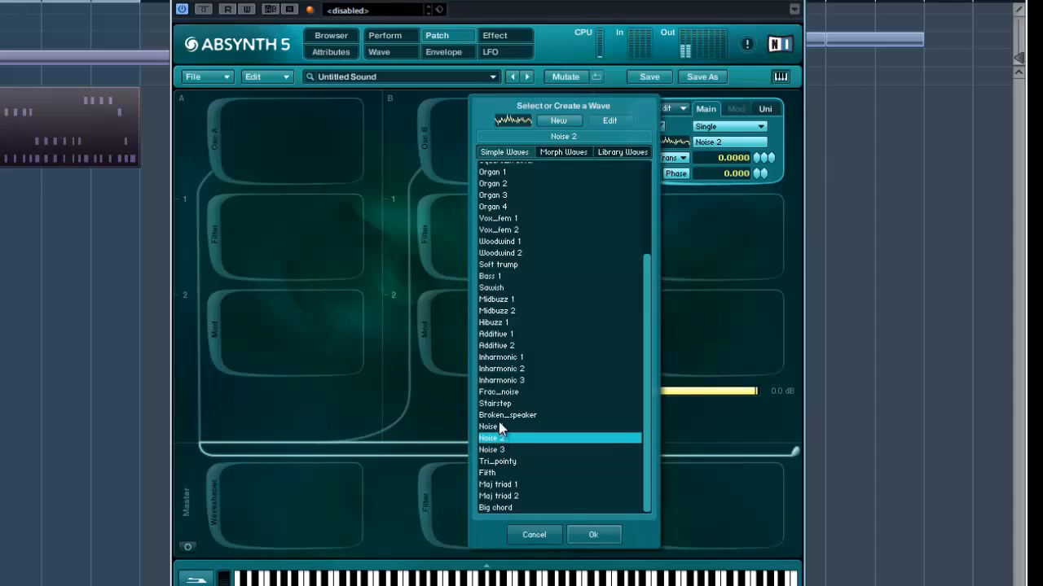
left_click(593, 536)
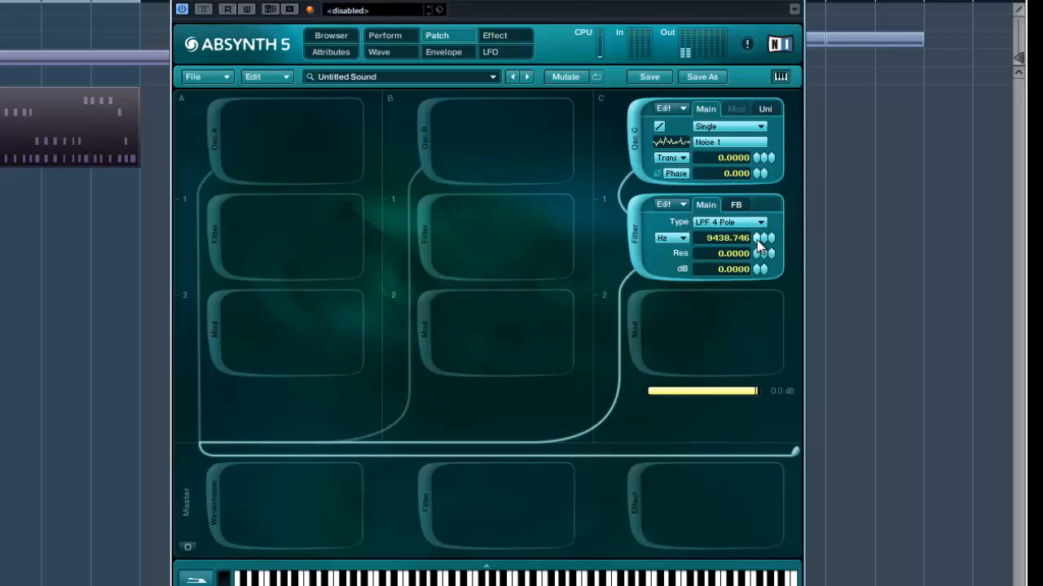
Make channel C's filter LPF -24dB with its cutoff near 10006 Hz
left_click(729, 222)
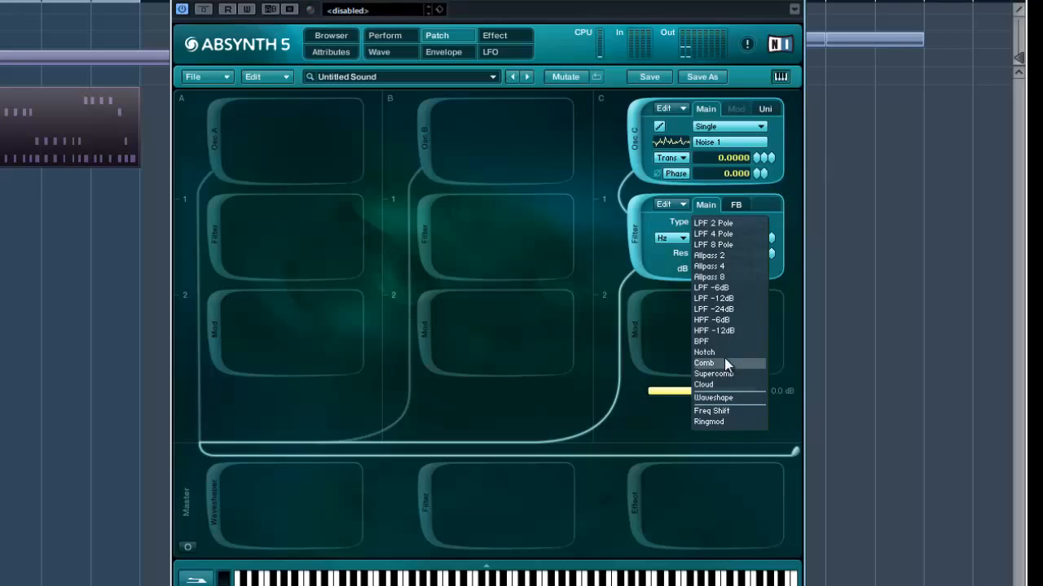
left_click(714, 308)
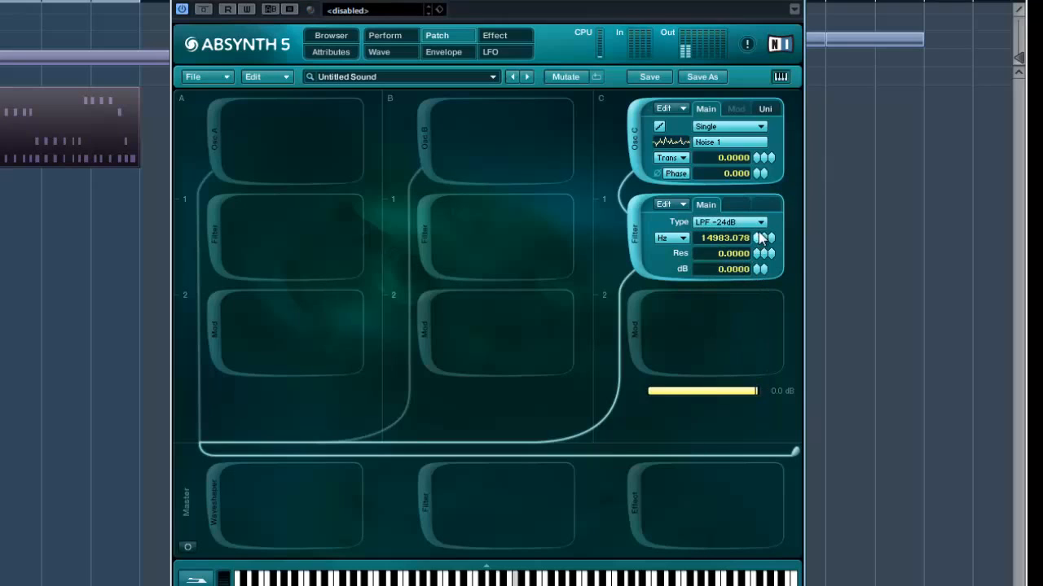
left_click_drag(764, 238, 764, 249)
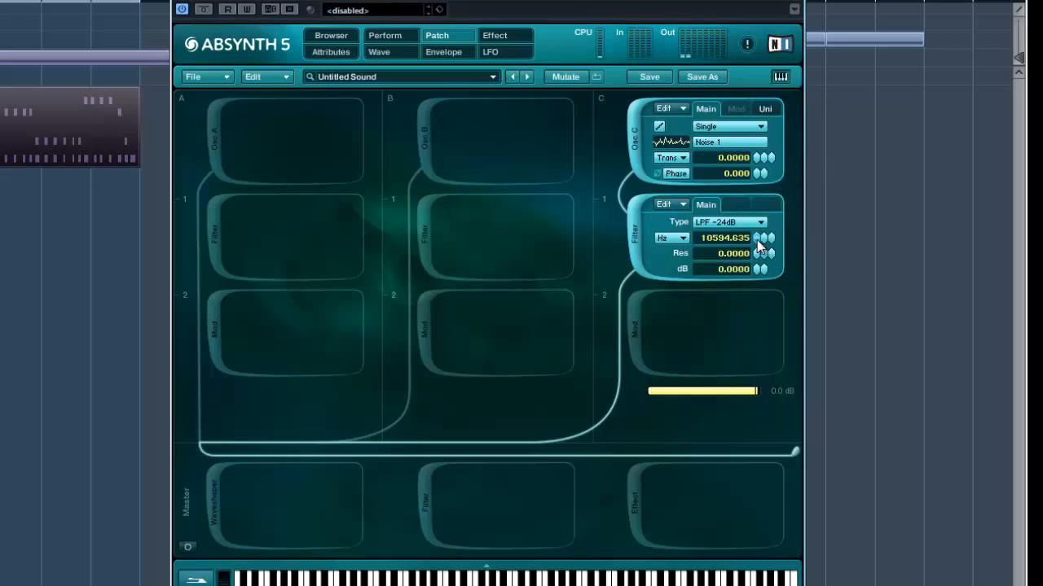
left_click_drag(762, 238, 767, 272)
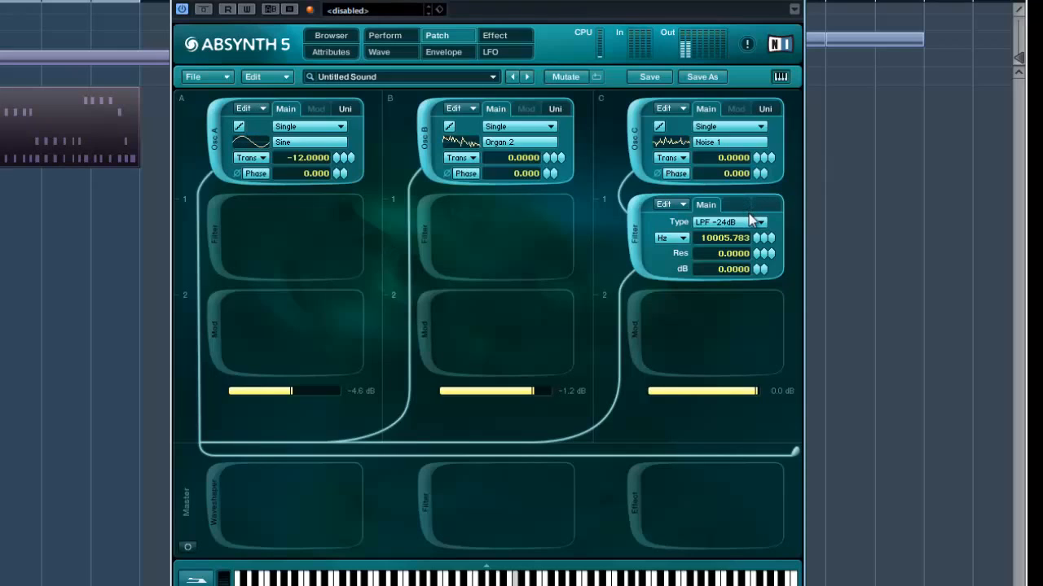
mouse_move(766, 248)
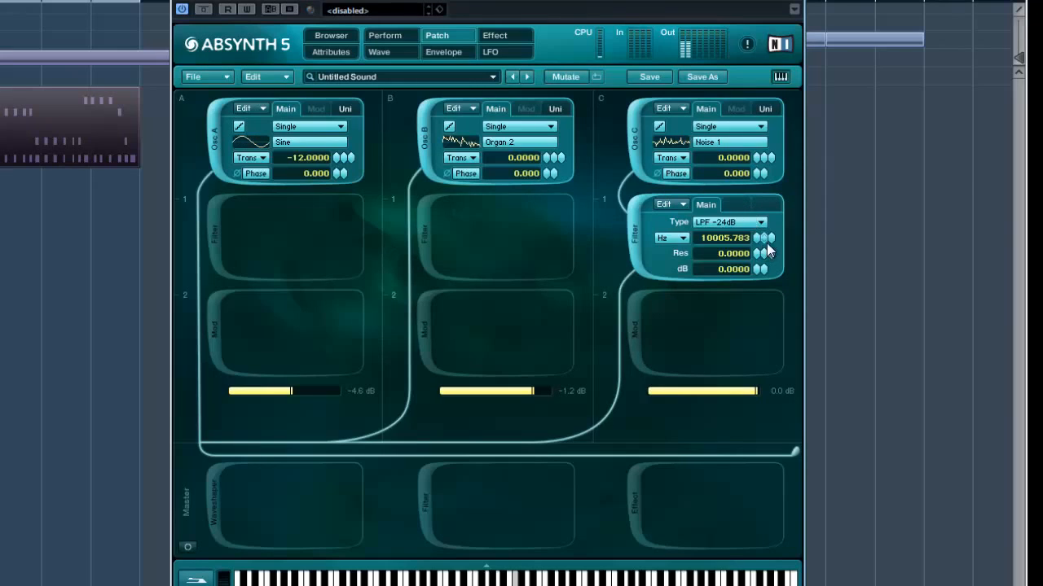
Set the noise filter cutoff near 15467 Hz and channel levels to -2.6, -2.5, -15.5 dB
left_click_drag(762, 238, 761, 244)
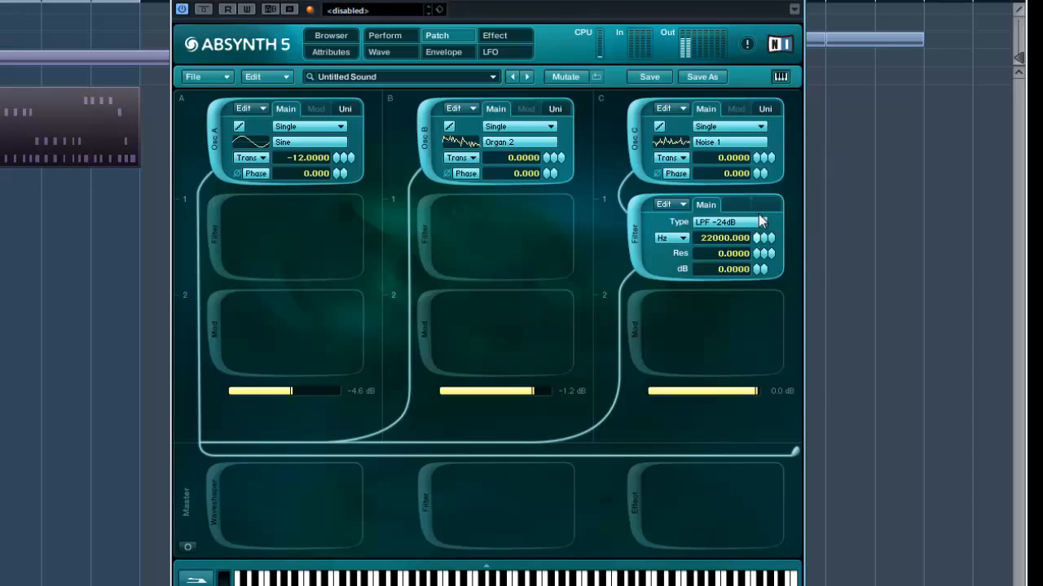
left_click_drag(765, 232, 765, 240)
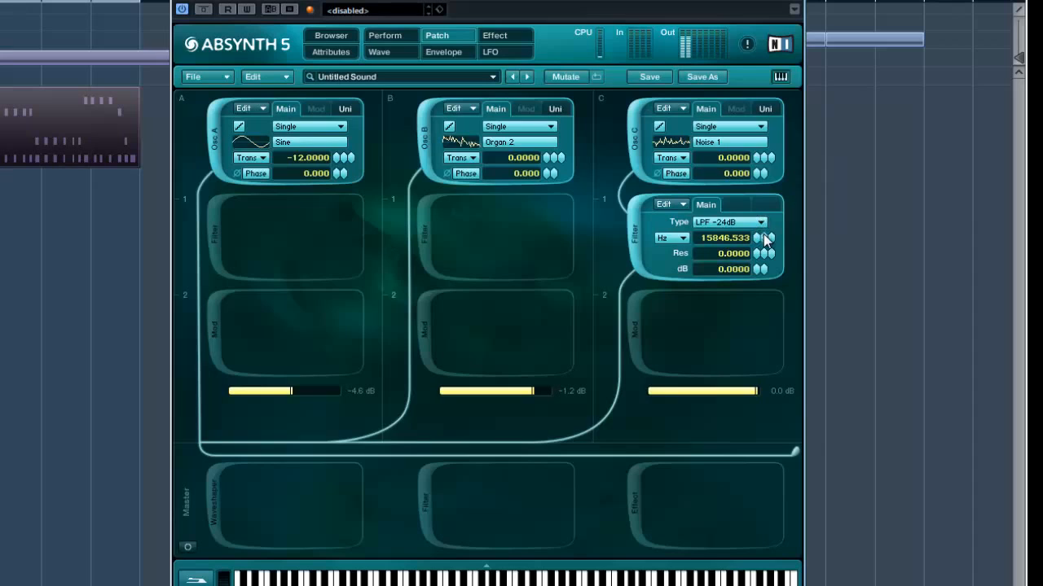
left_click_drag(766, 237, 766, 276)
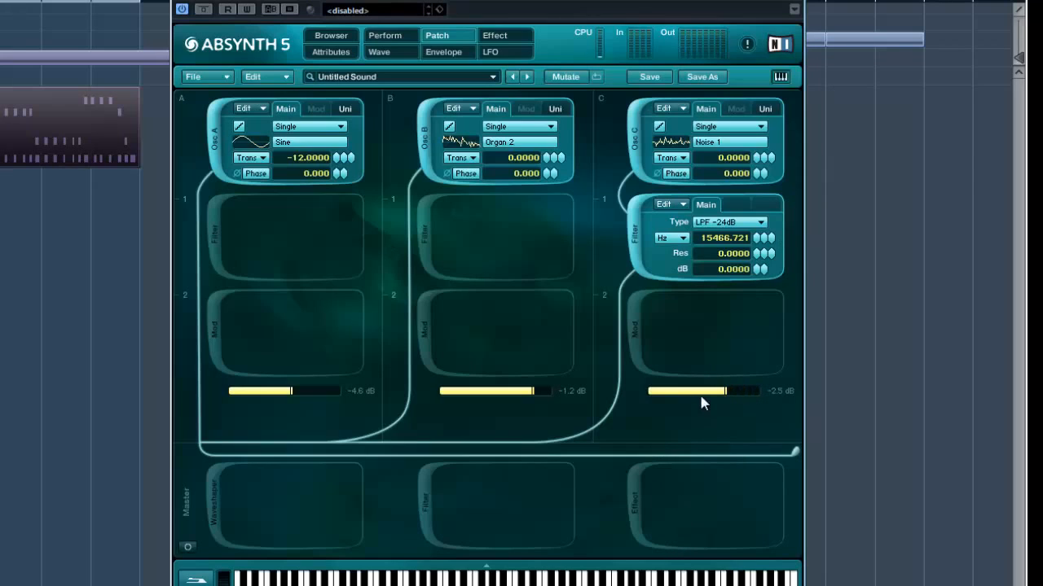
left_click_drag(686, 391, 658, 391)
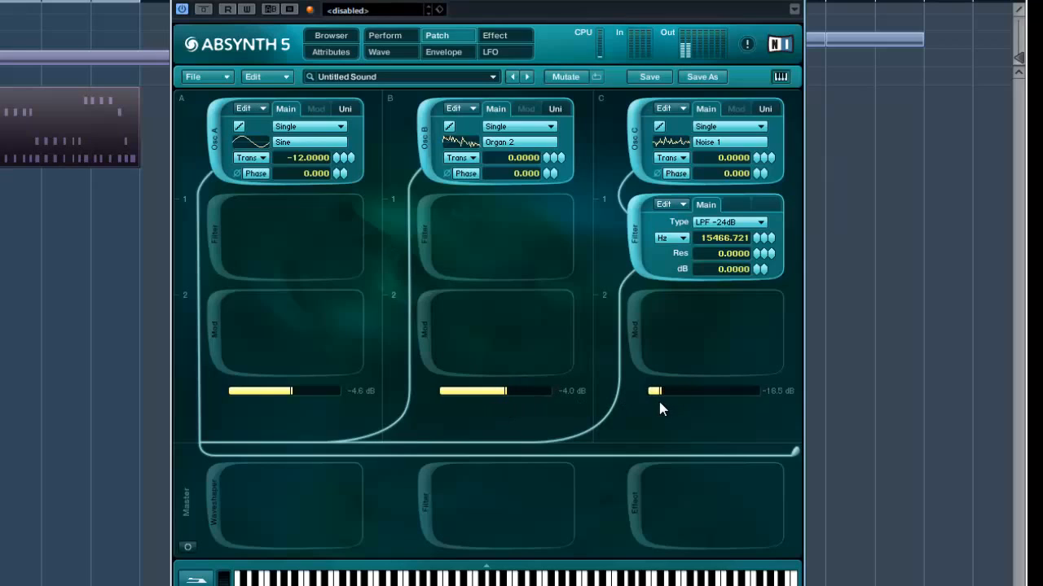
left_click_drag(501, 391, 525, 391)
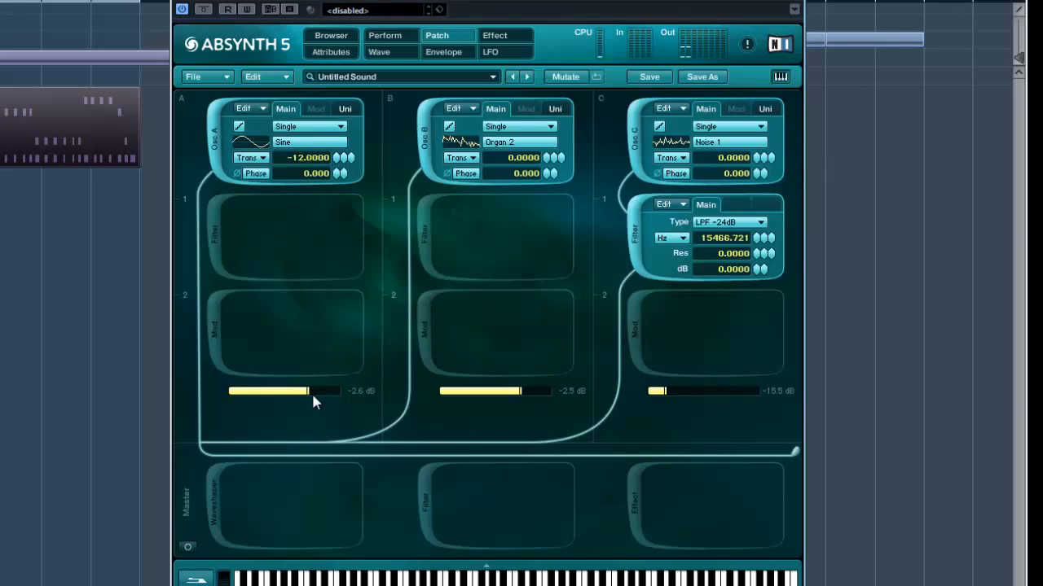
mouse_move(126, 237)
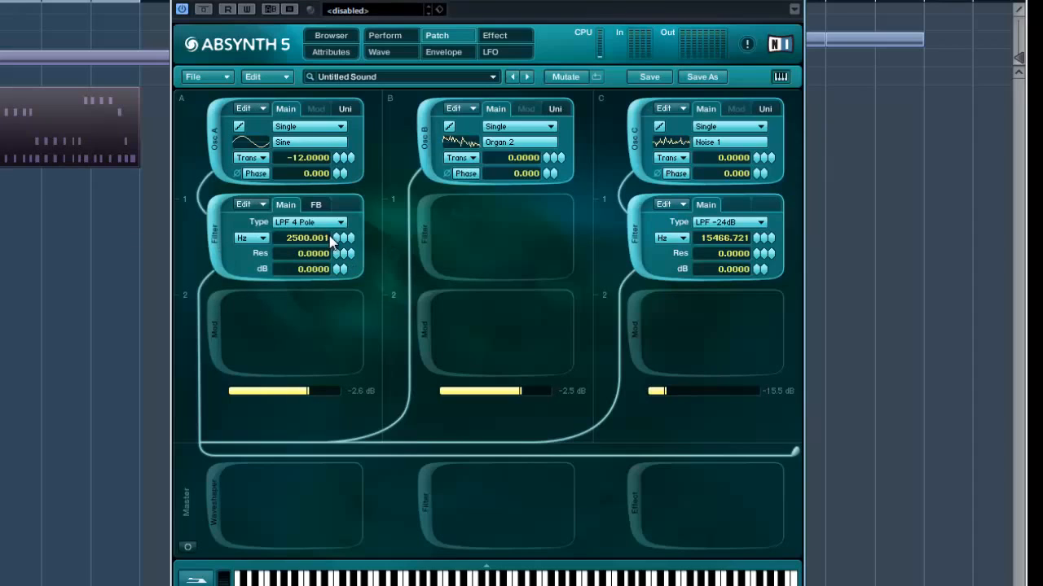
mouse_move(340, 244)
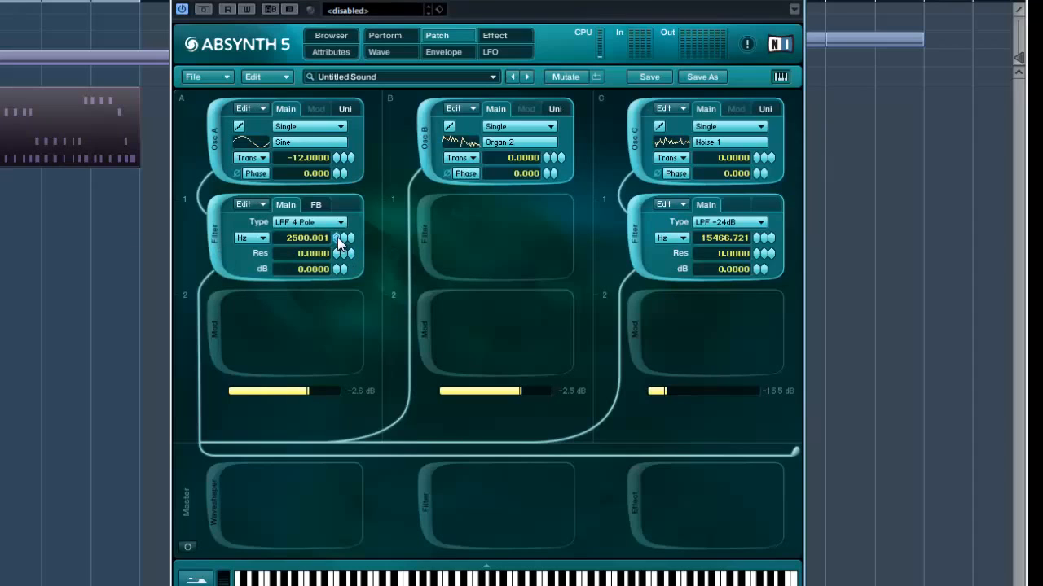
Bring channel A's LPF 4 Pole cutoff down and enter exactly 100 Hz
left_click_drag(342, 237, 342, 252)
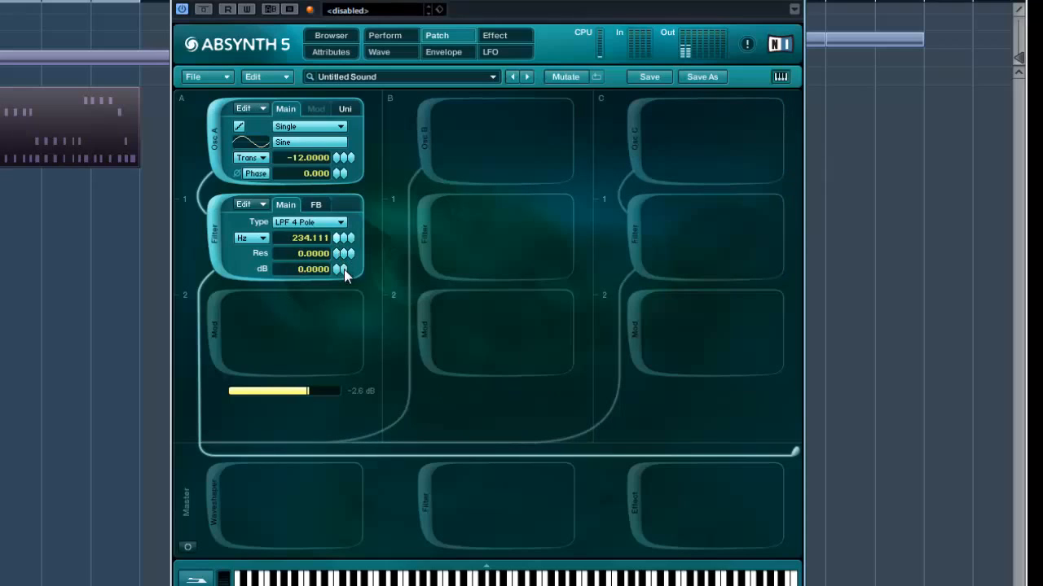
left_click_drag(344, 269, 342, 253)
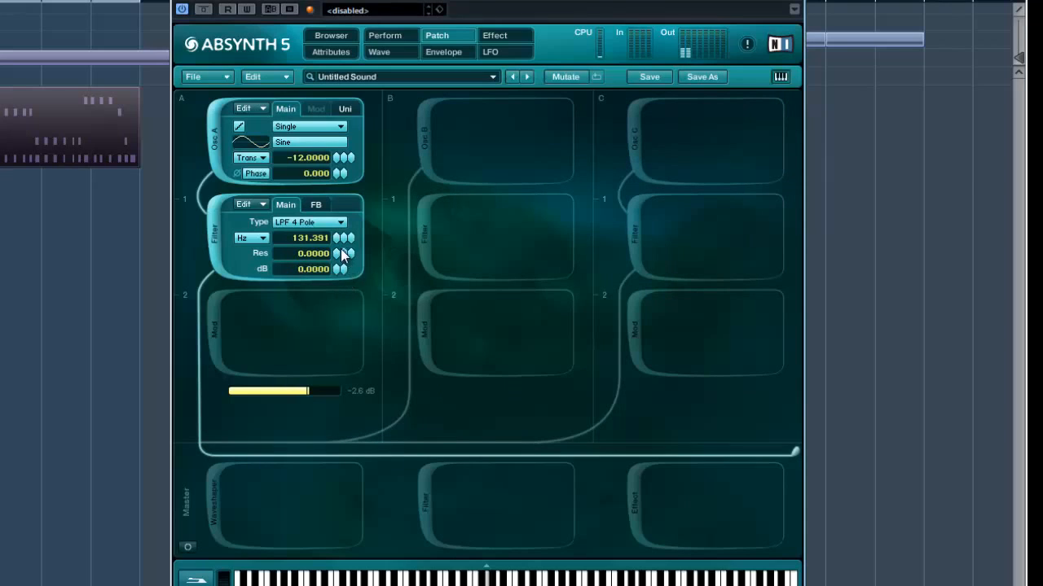
left_click_drag(343, 244, 343, 232)
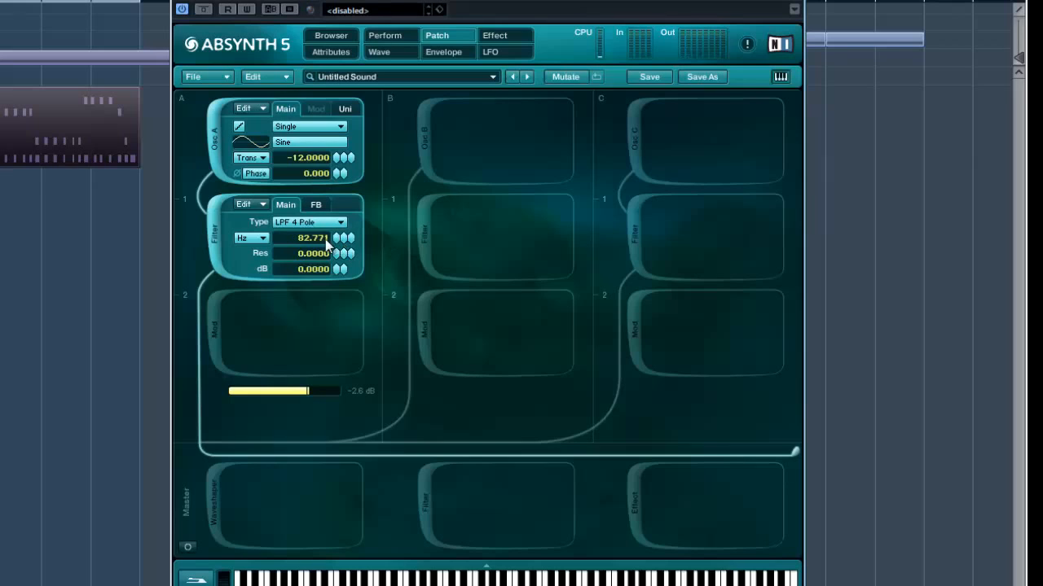
type("100.000")
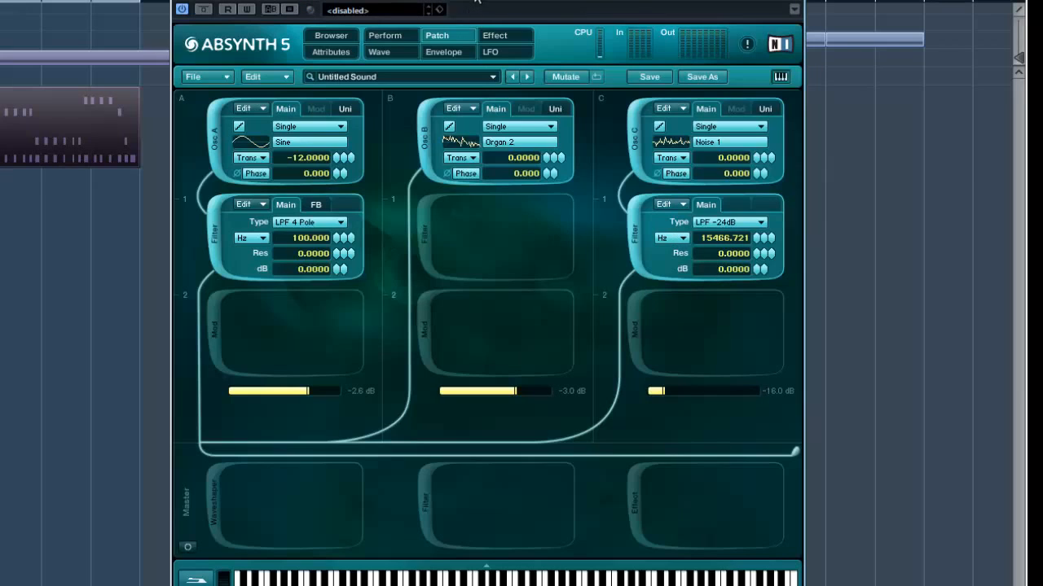
mouse_move(535, 535)
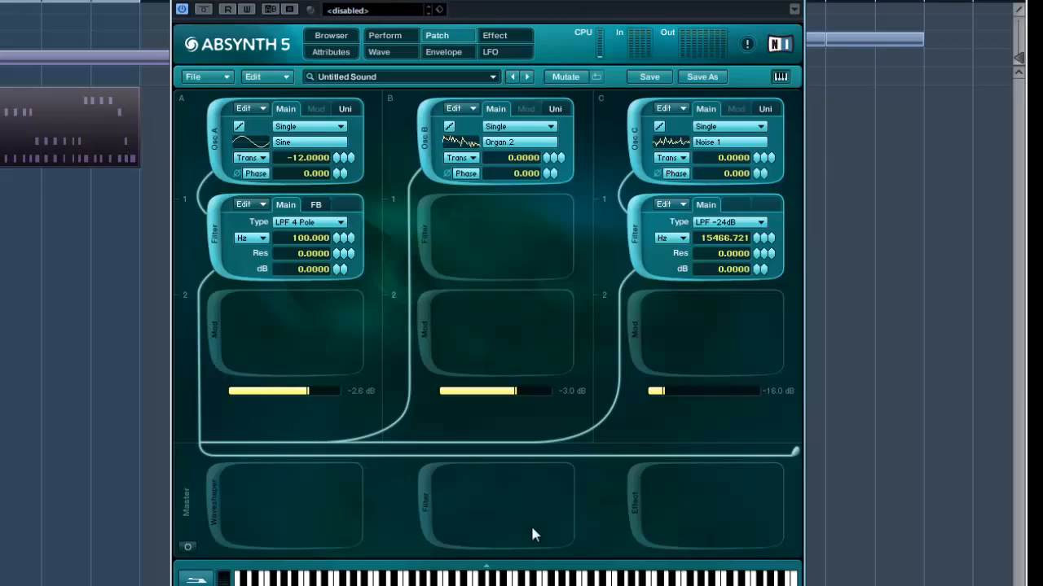
Insert an LPF 4 Pole filter in the Master row, cutoff near 10540 Hz
left_click(423, 501)
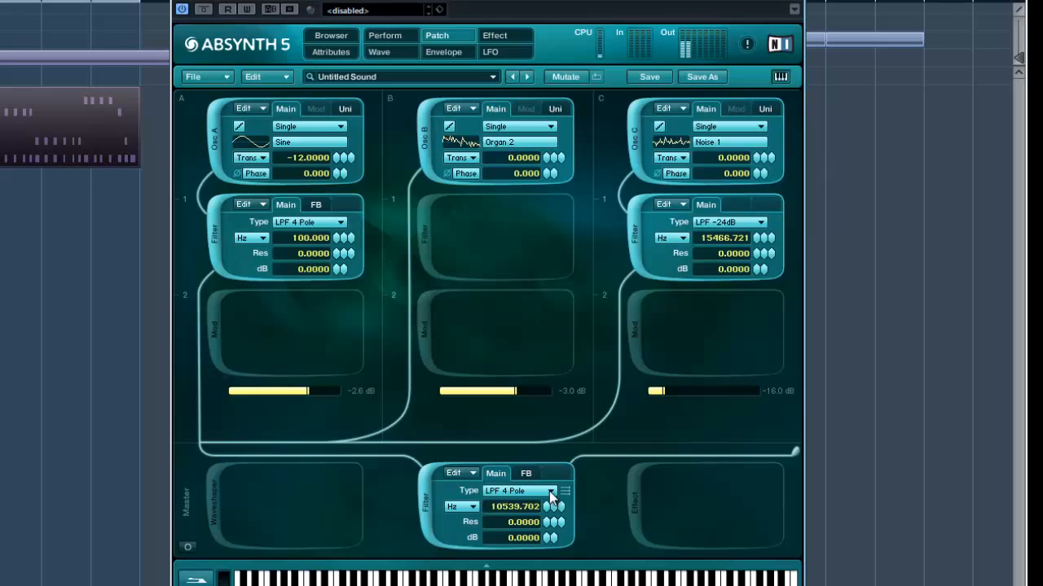
mouse_move(554, 513)
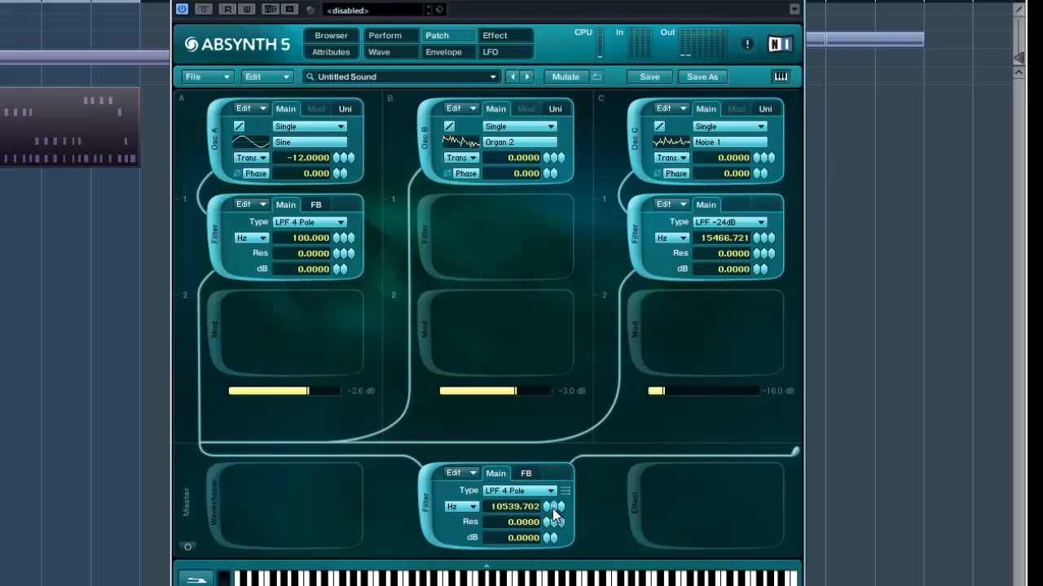
mouse_move(552, 435)
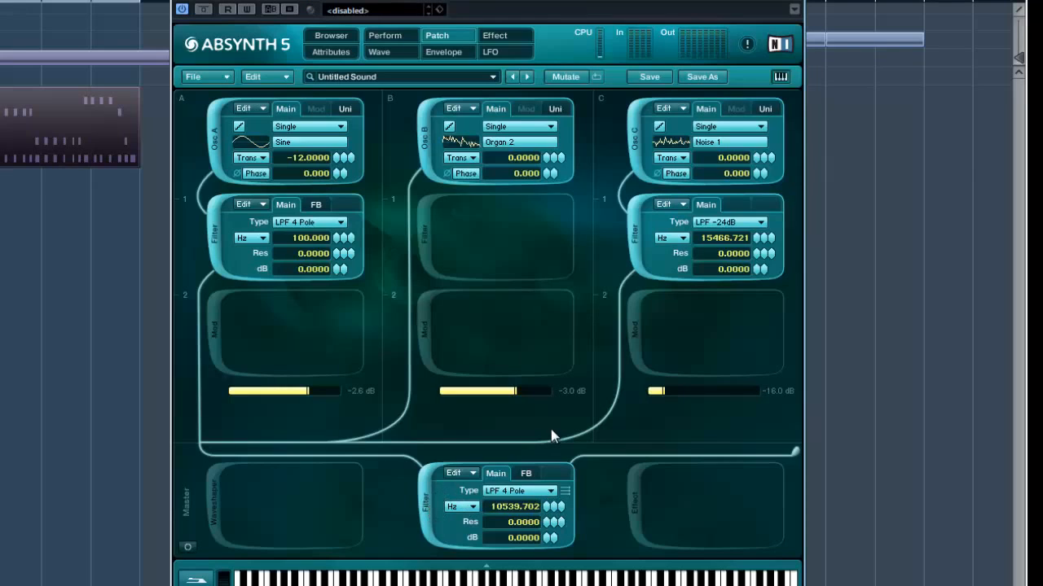
mouse_move(624, 433)
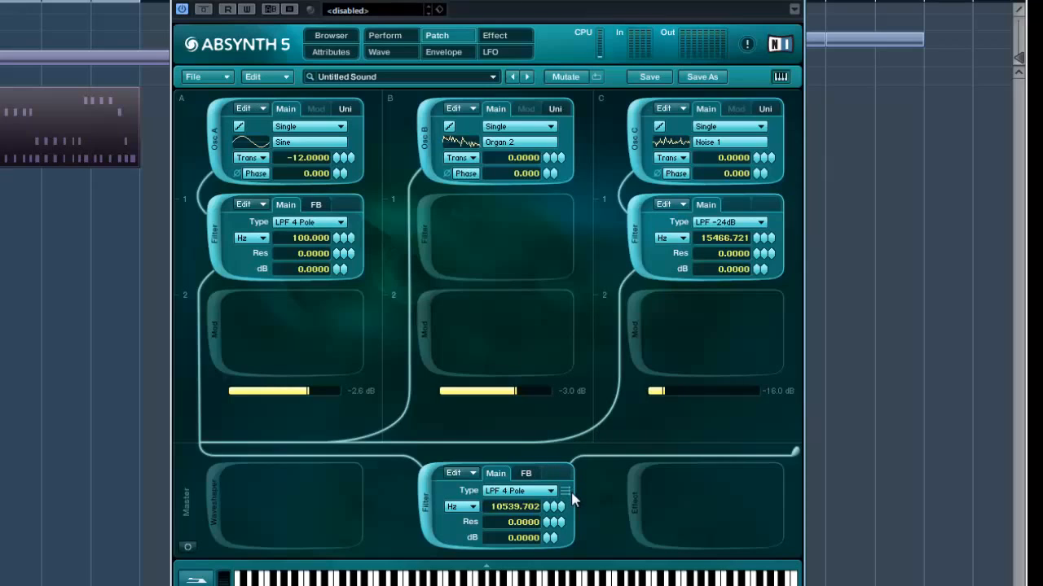
mouse_move(519, 257)
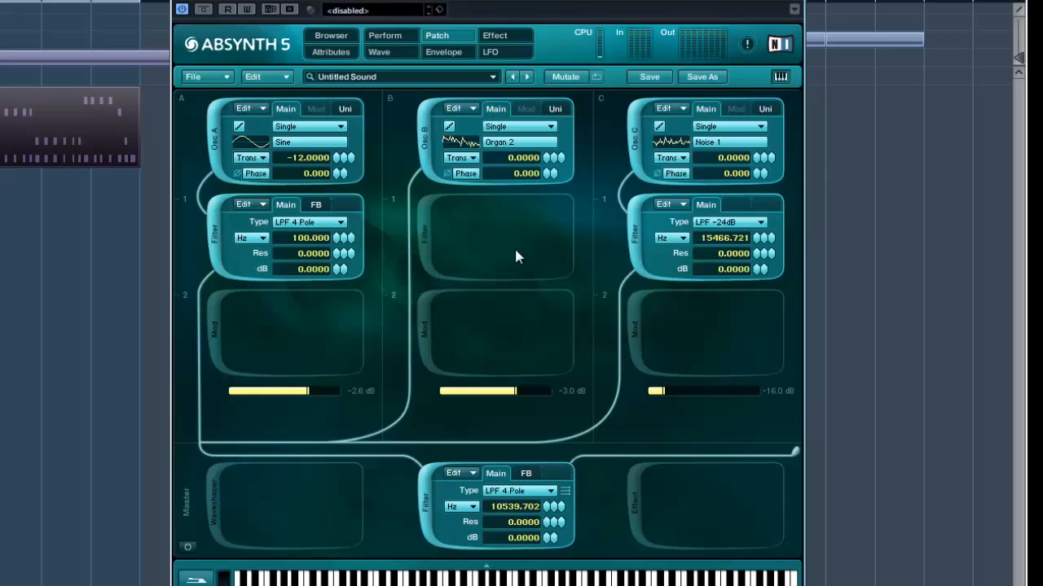
mouse_move(373, 218)
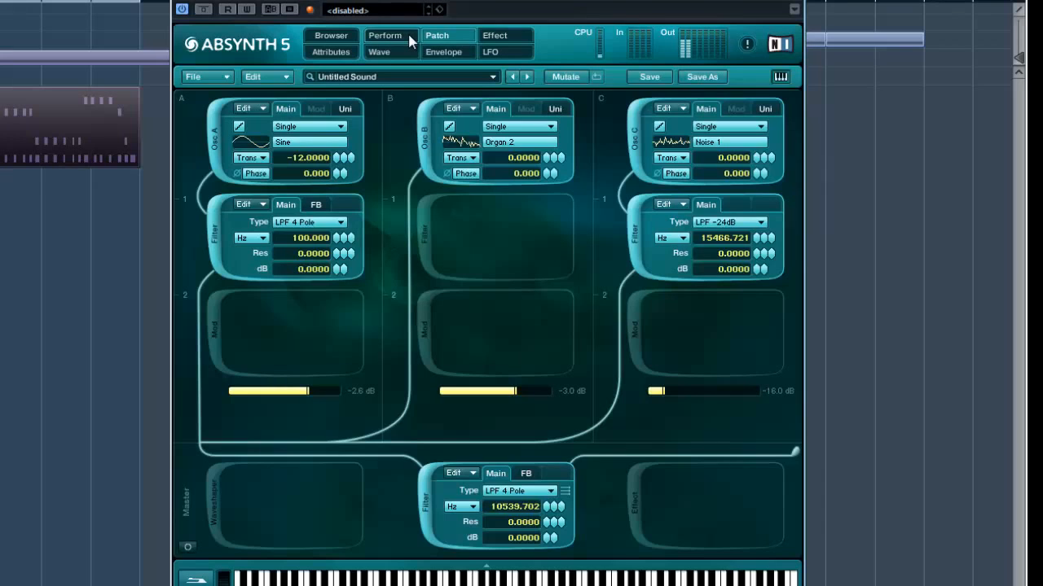
Open the Envelope page and select a breakpoint on the Oscil A Amp envelope
left_click(443, 51)
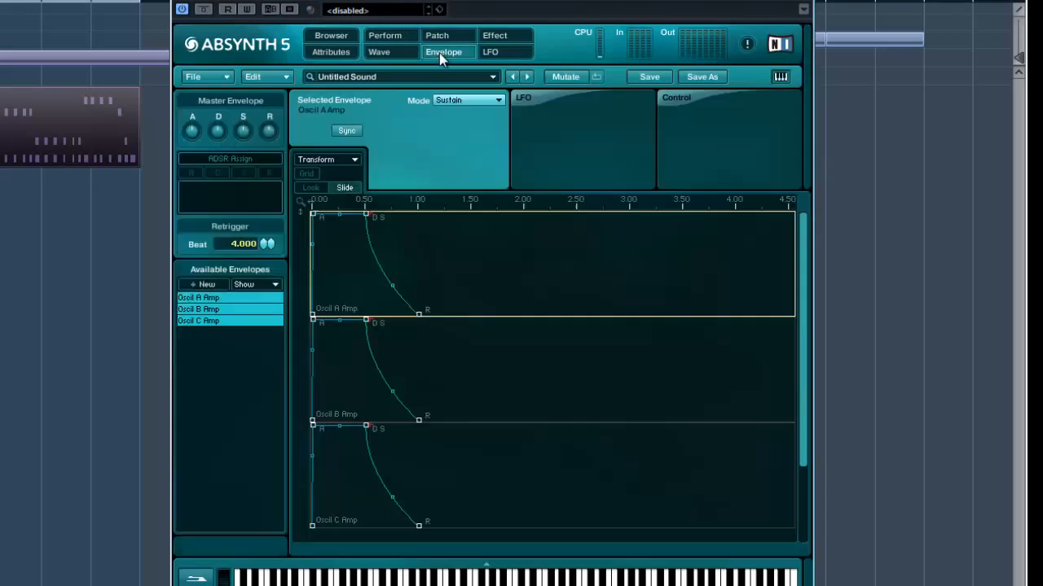
mouse_move(378, 236)
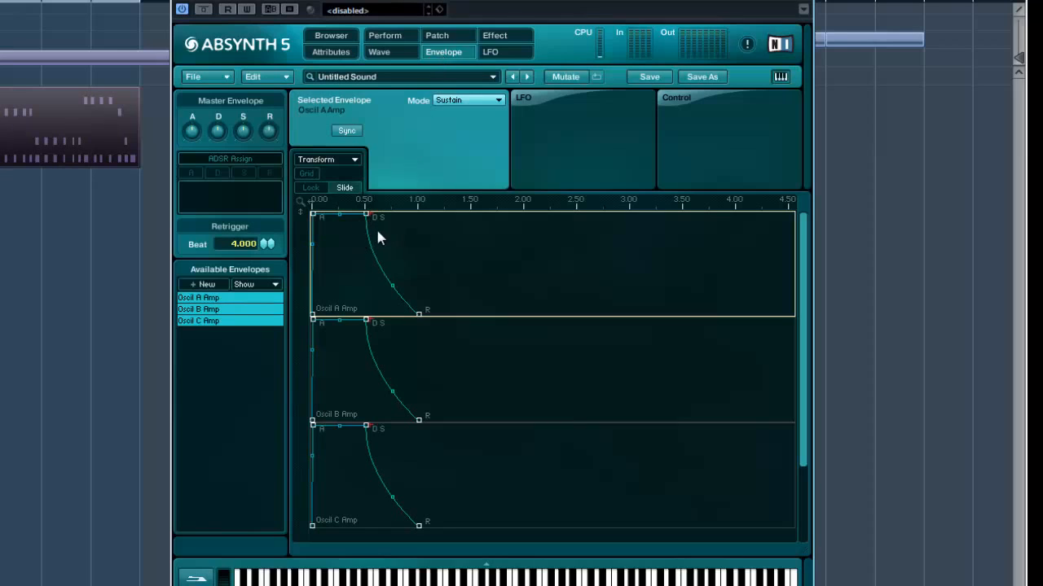
left_click(198, 308)
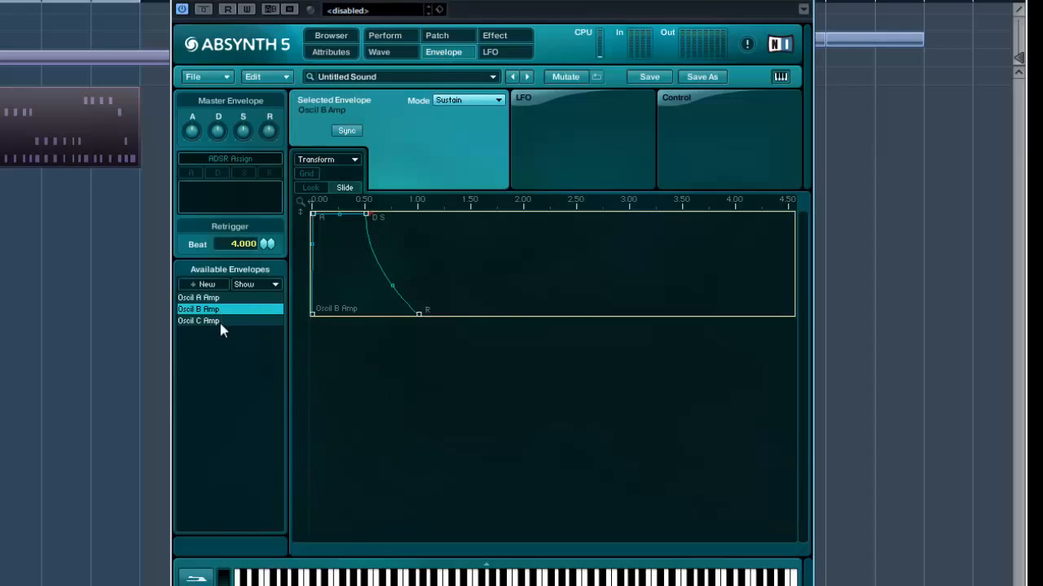
left_click(198, 297)
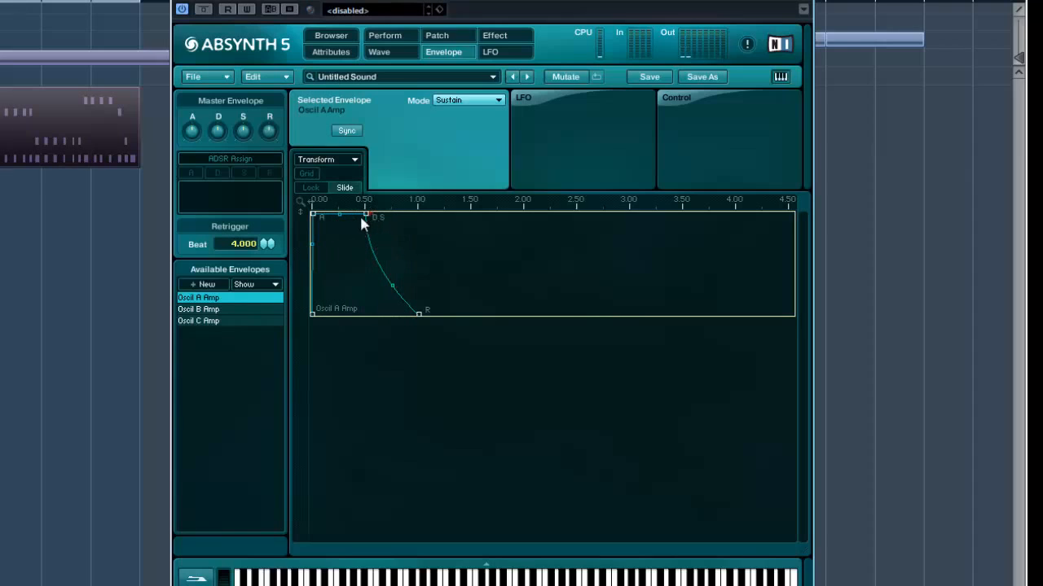
left_click(367, 216)
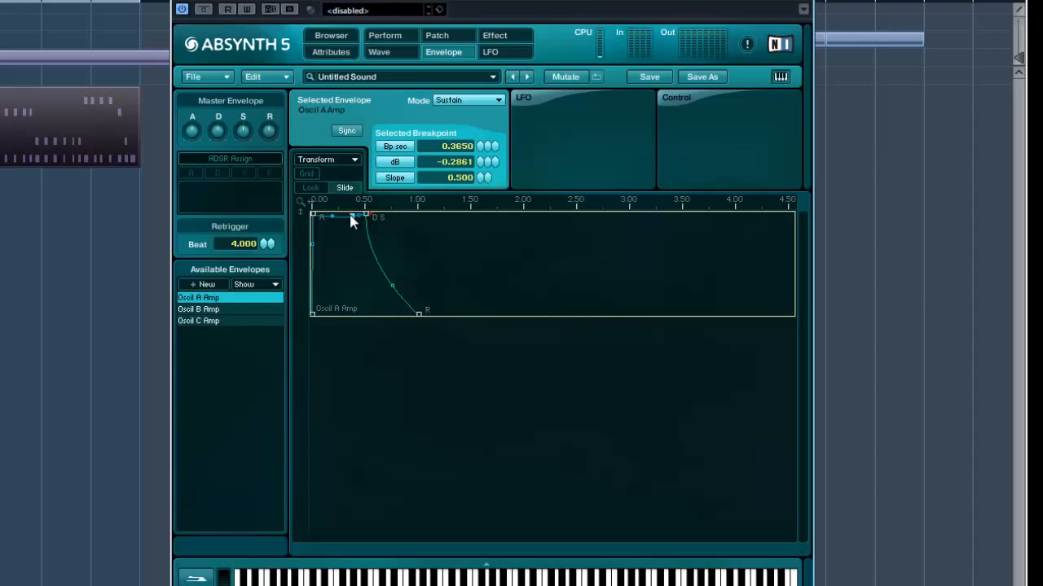
Shape Oscil A Amp with a quick attack, raised sustain and about 2.1-second release
left_click_drag(368, 214, 378, 218)
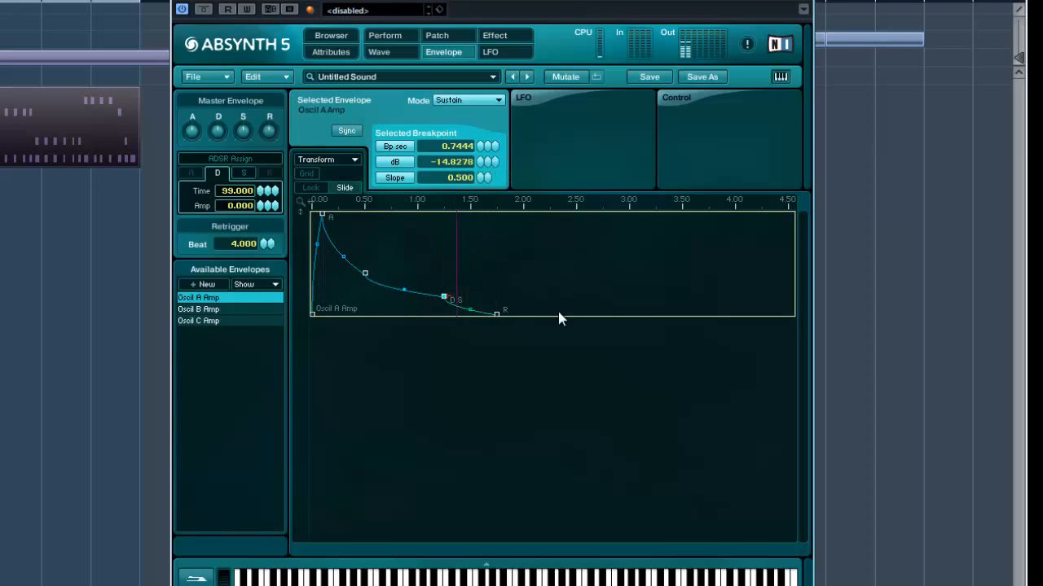
left_click_drag(497, 314, 574, 314)
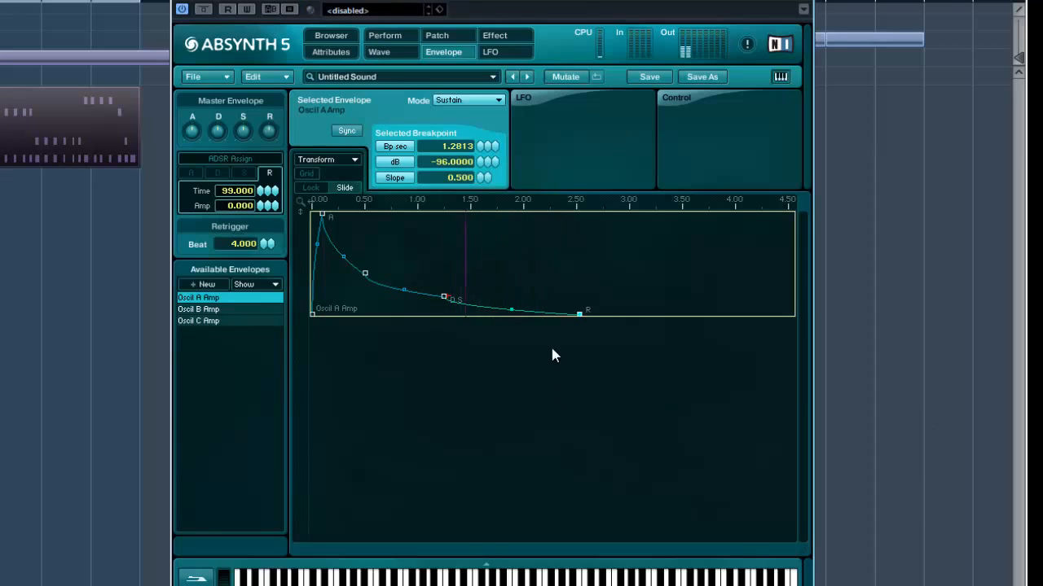
left_click_drag(580, 312, 538, 312)
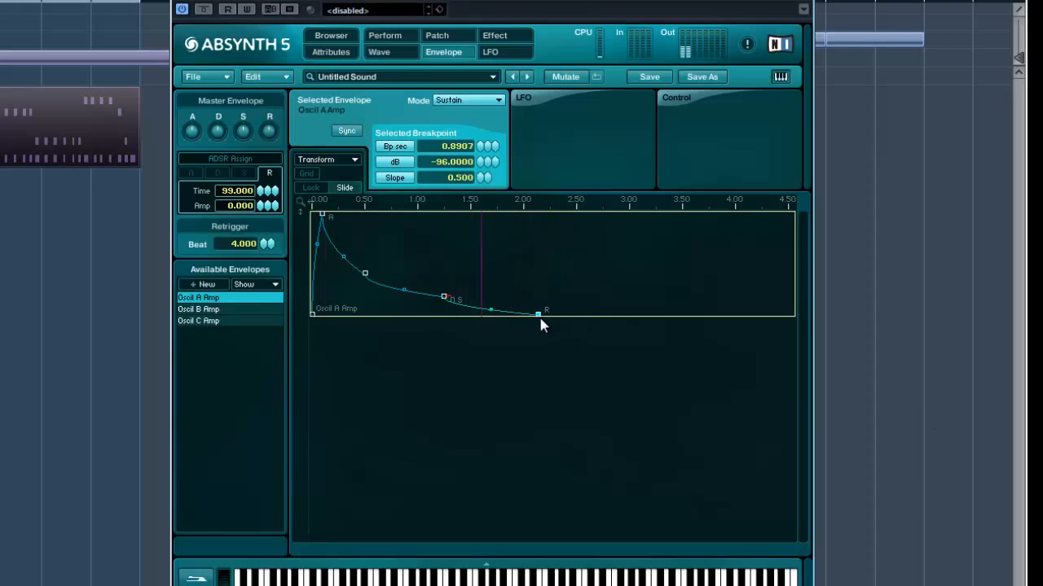
left_click_drag(537, 310, 528, 313)
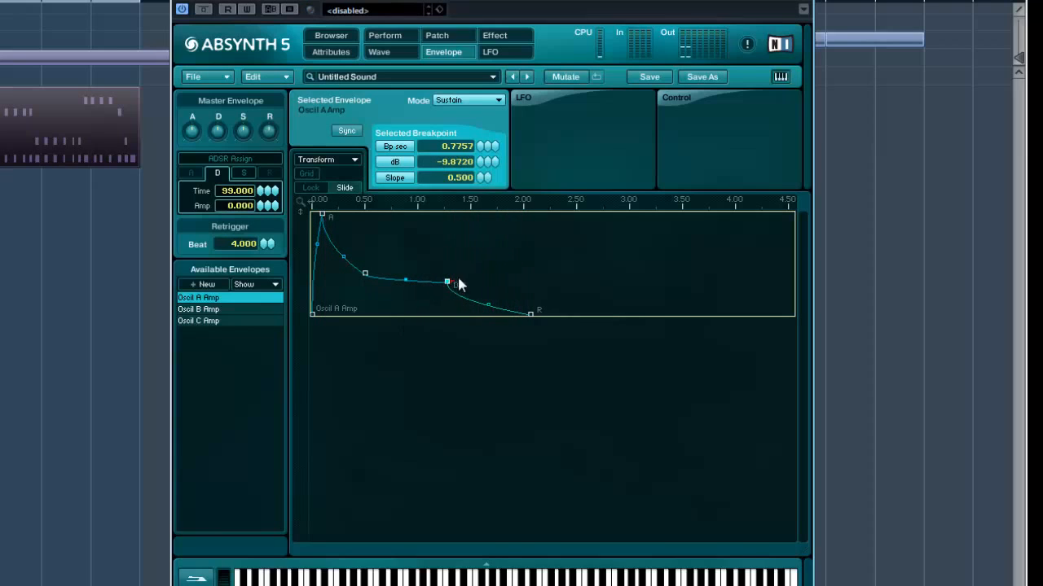
left_click_drag(447, 281, 405, 303)
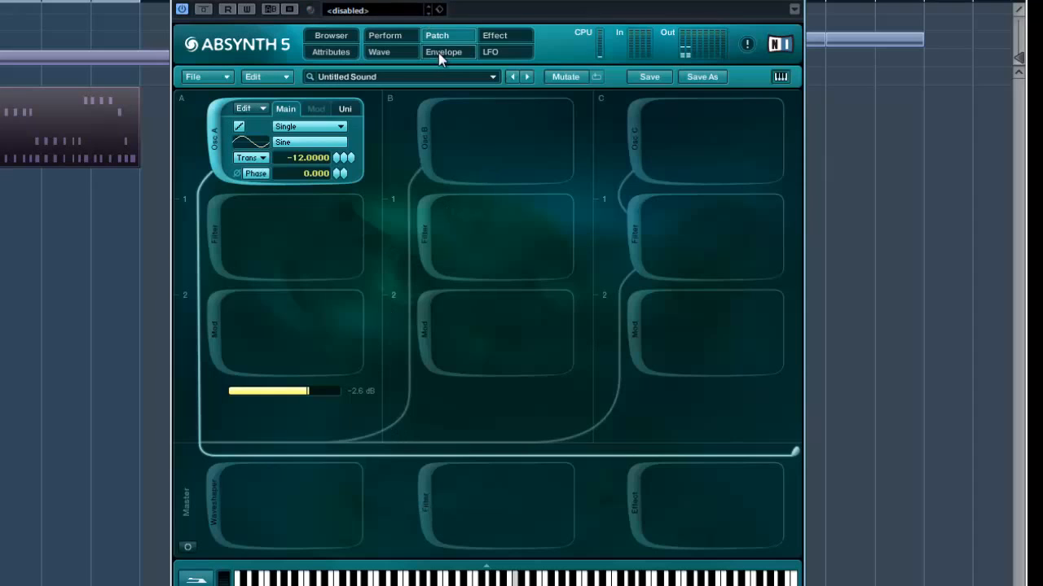
Apply Oscil A's sharp-attack amp envelope to Oscil B and Oscil C Amp, then show effect settings
left_click(443, 51)
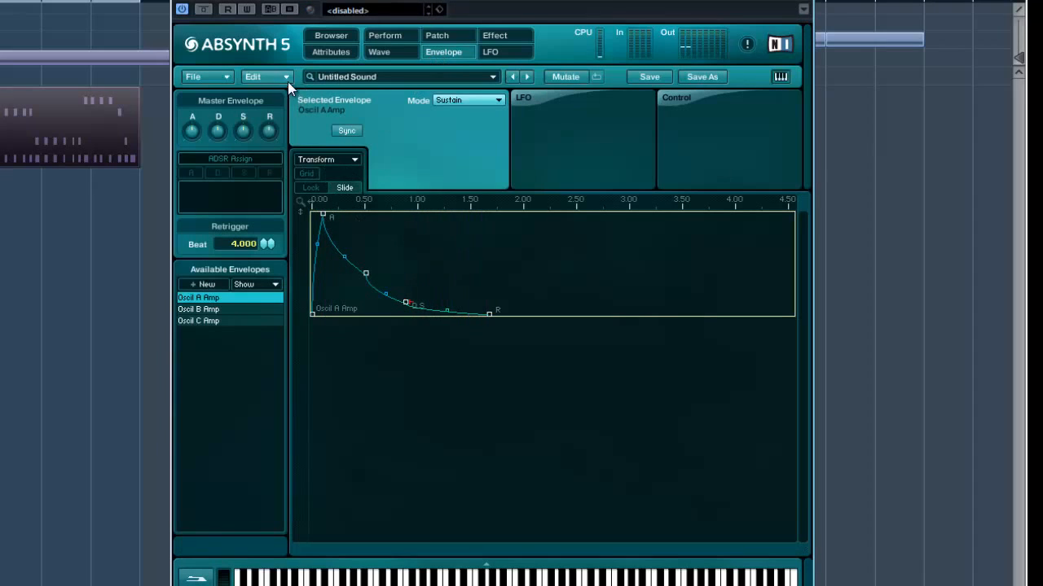
mouse_move(256, 311)
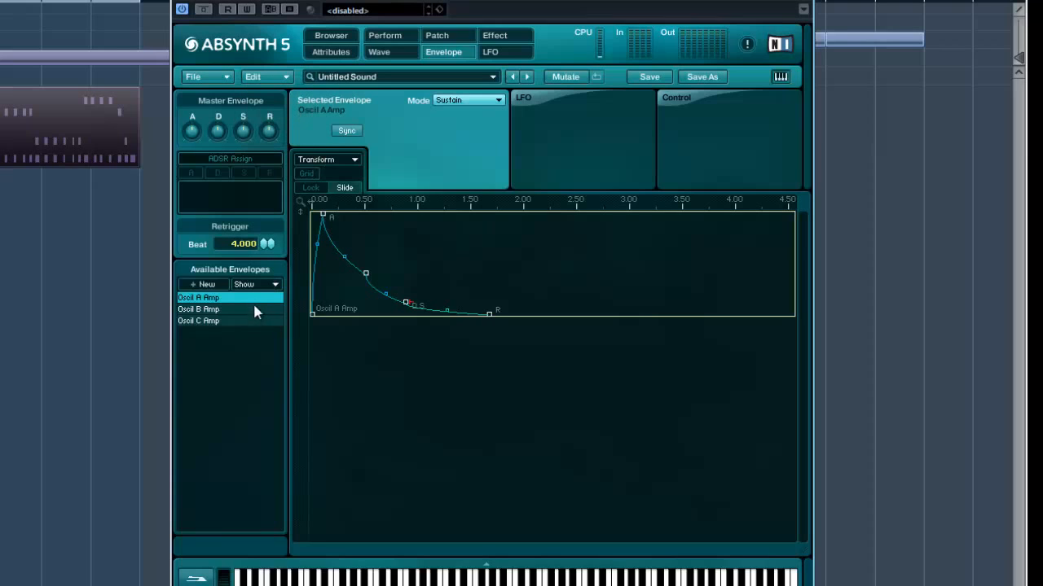
left_click(198, 309)
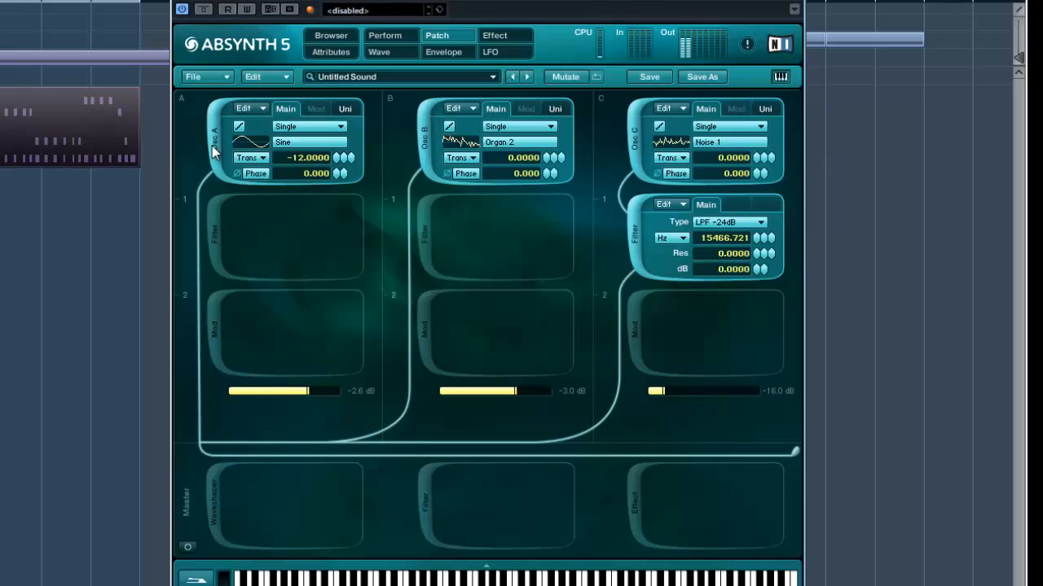
mouse_move(468, 15)
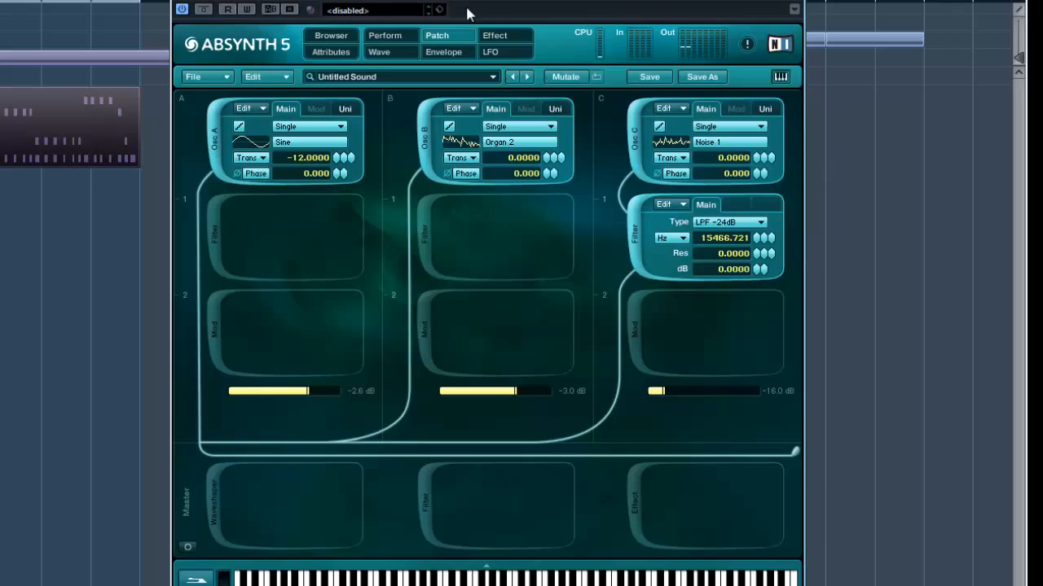
left_click(443, 51)
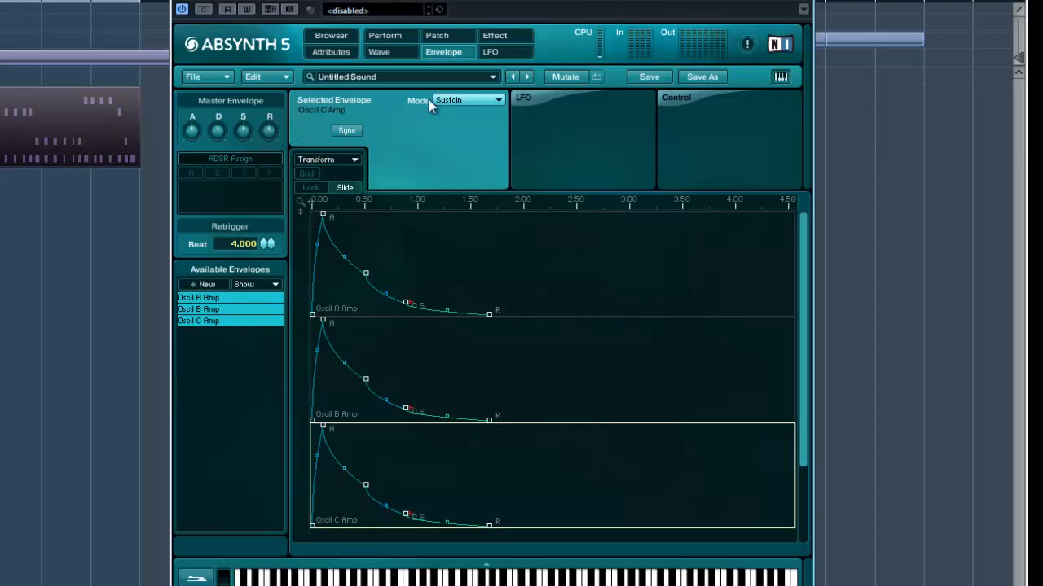
left_click(495, 35)
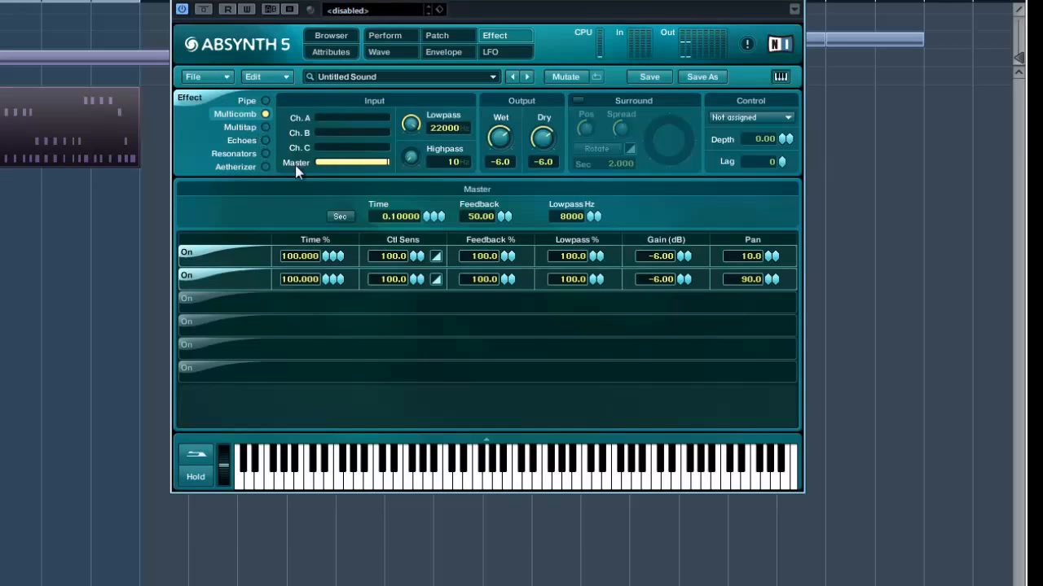
Audition Echoes, Multitap and Pipe, then choose Aetherizer with lowpass near 12665 Hz, wet -8.8, dry -5.3
left_click(241, 140)
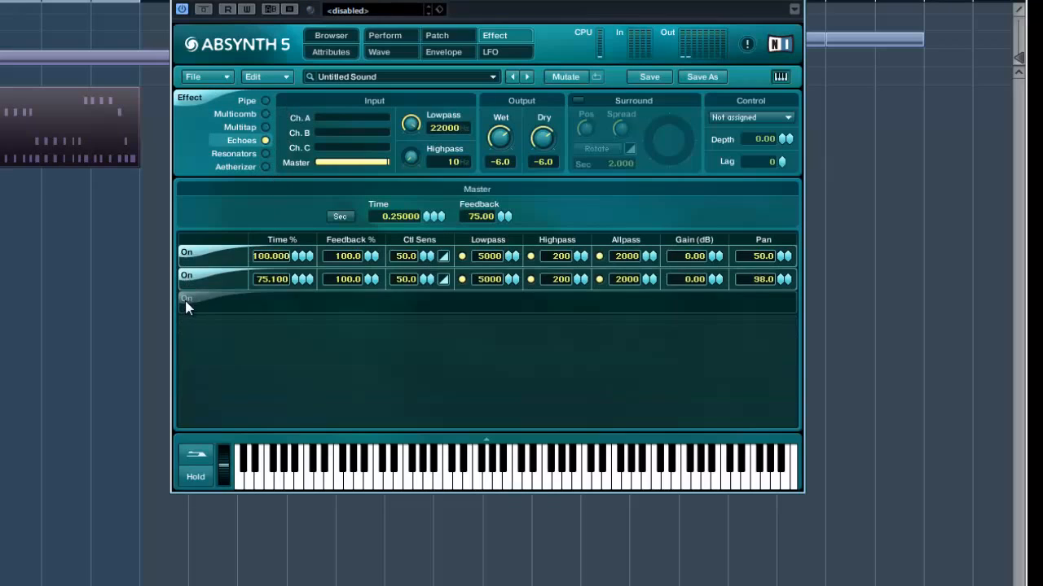
left_click(187, 299)
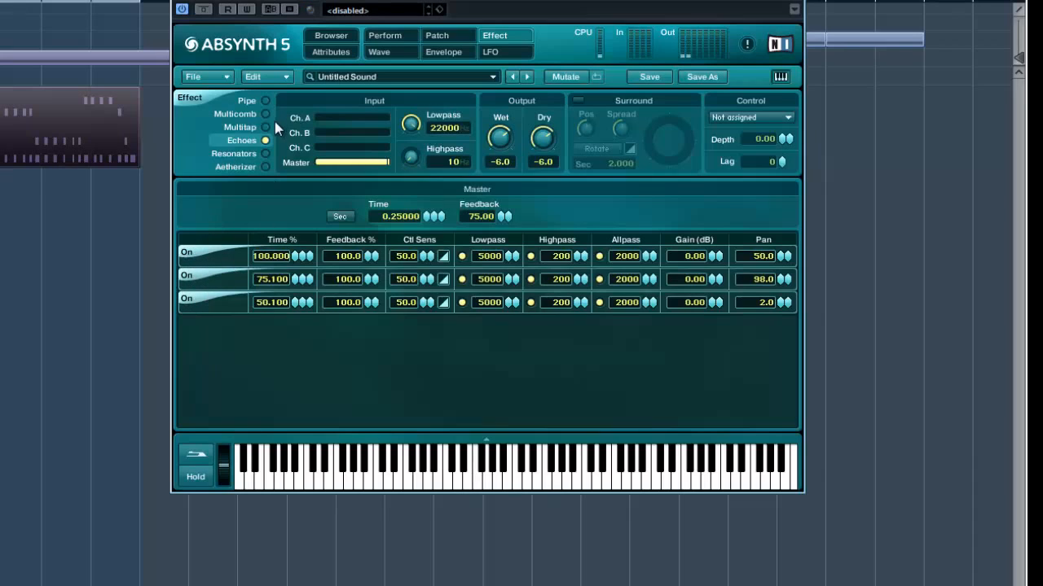
left_click(241, 126)
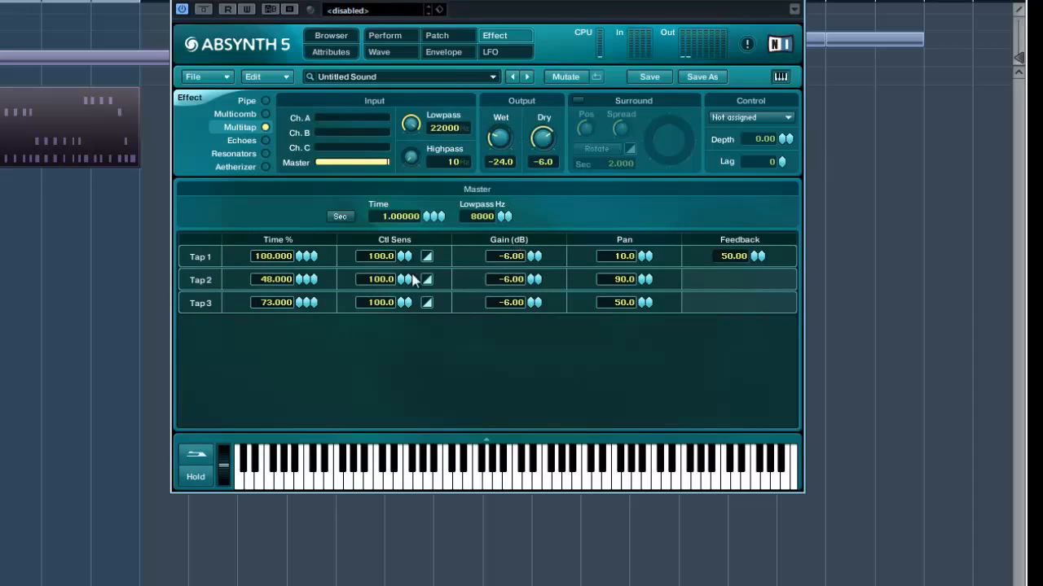
mouse_move(577, 216)
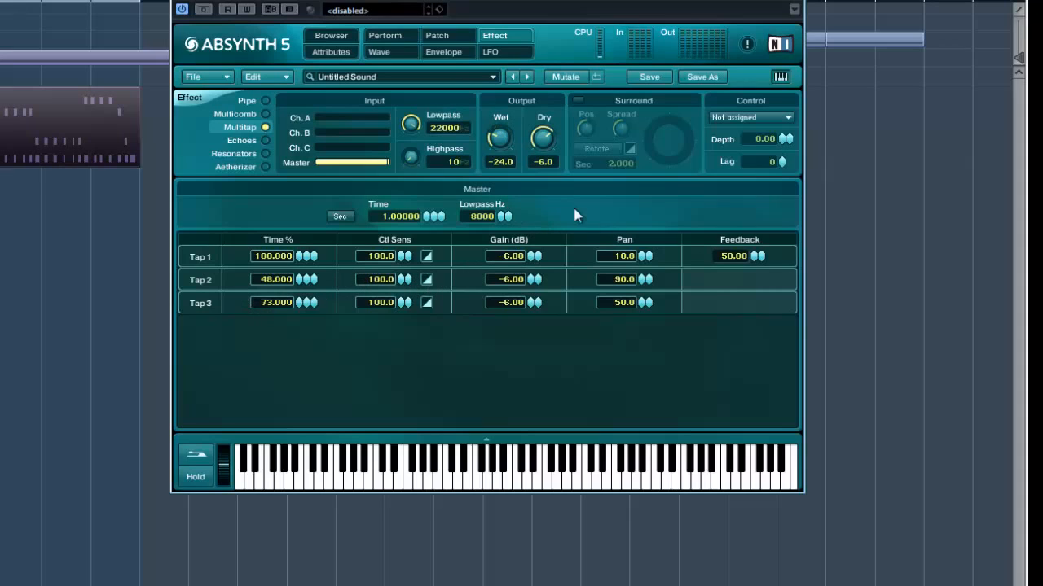
mouse_move(269, 111)
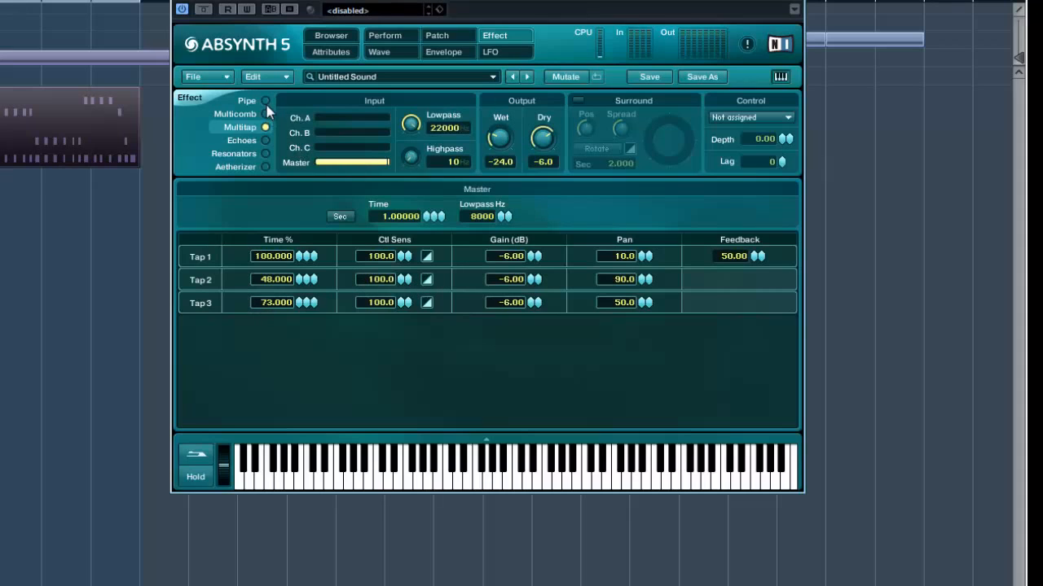
left_click(264, 100)
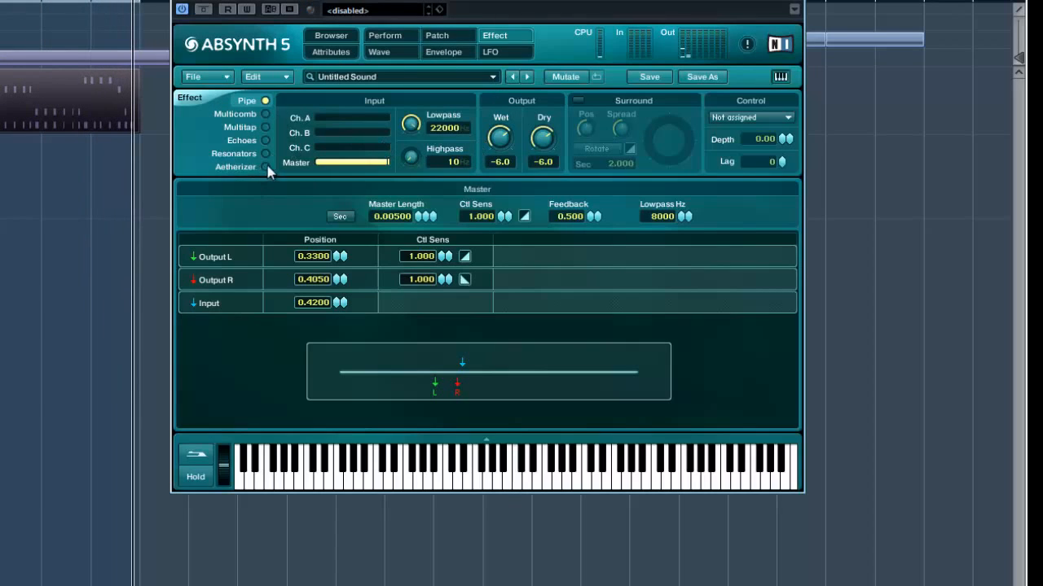
left_click(236, 167)
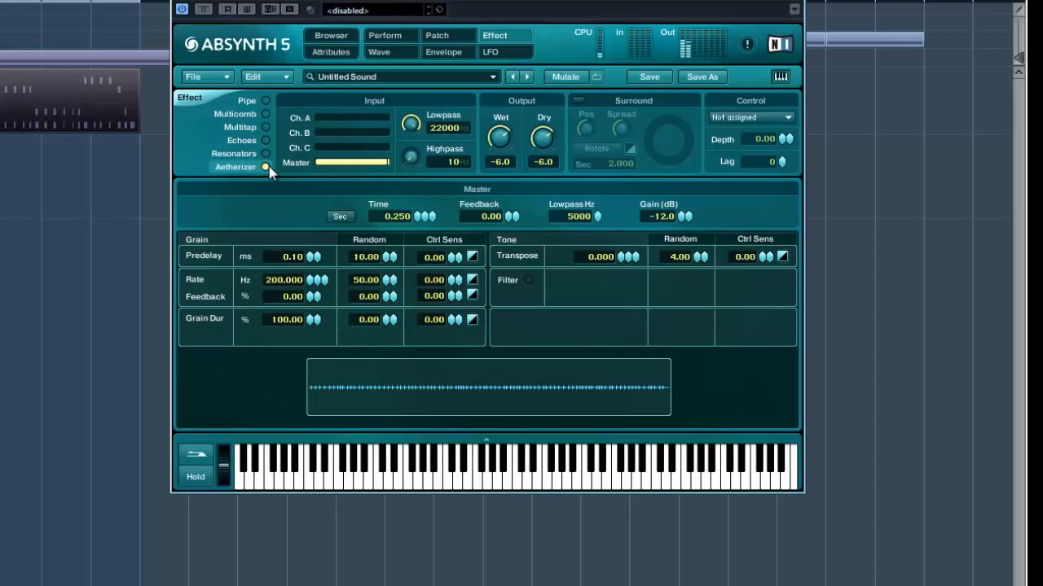
mouse_move(368, 155)
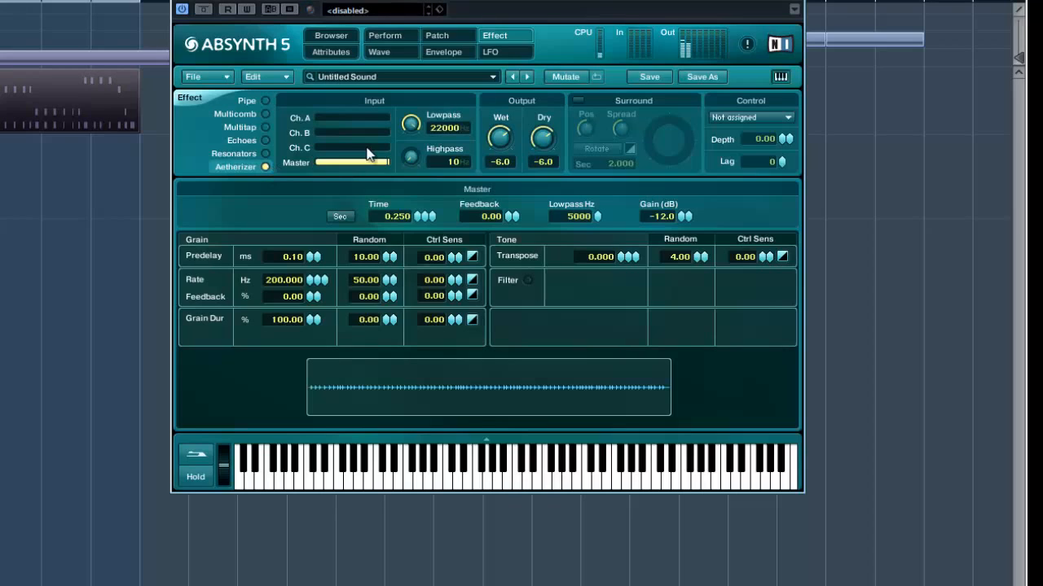
left_click_drag(542, 139, 543, 137)
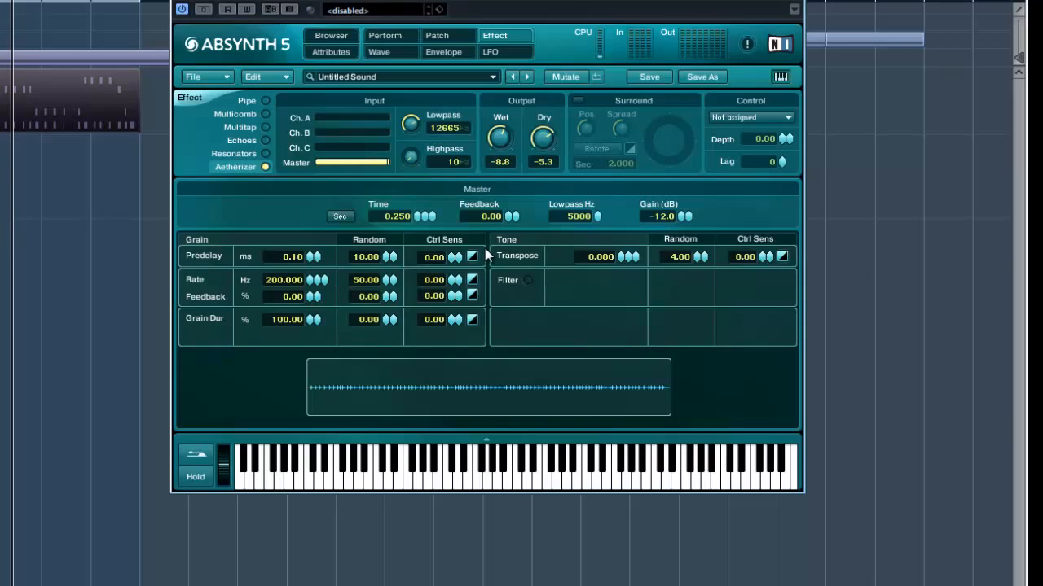
mouse_move(489, 247)
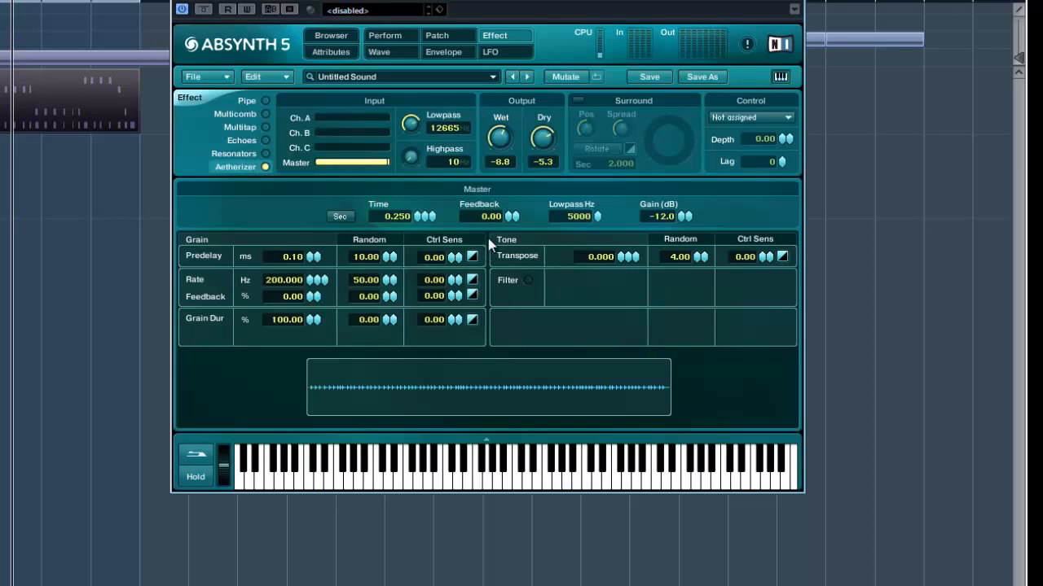
mouse_move(576, 285)
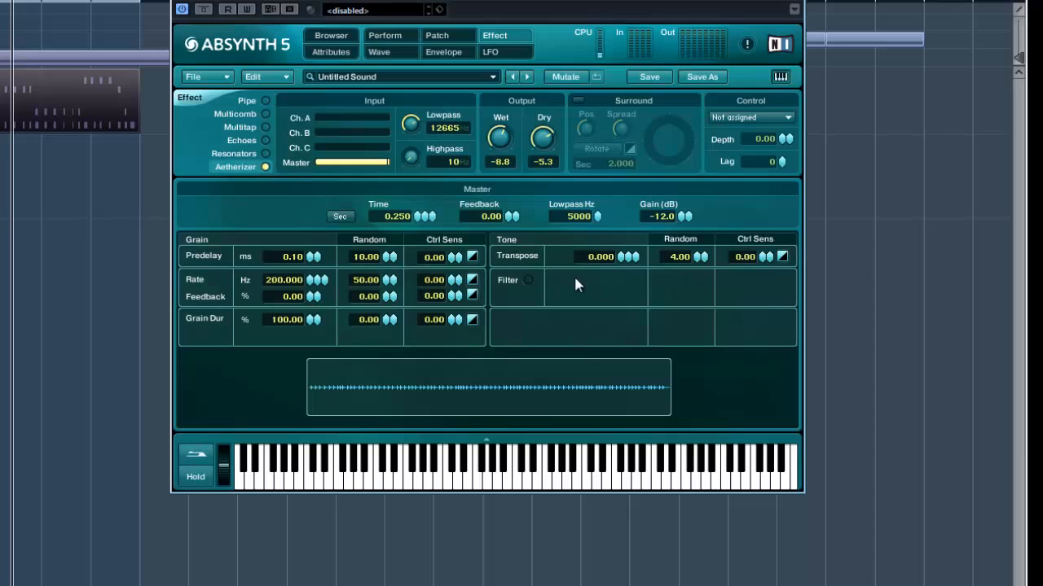
mouse_move(643, 276)
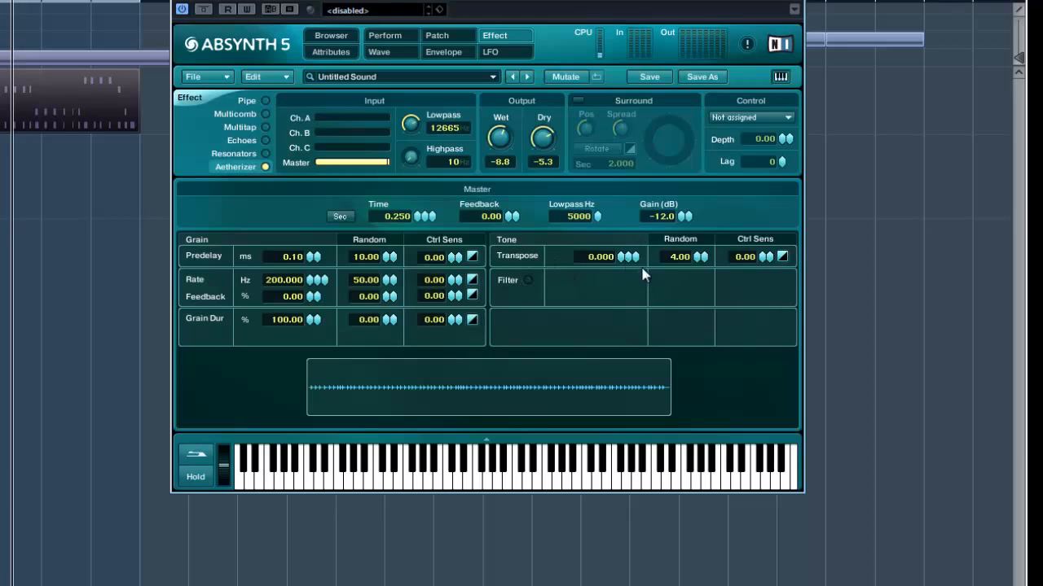
Enable the Aetherizer tone filter and set its frequency to about 1400-1487 Hz
left_click(527, 281)
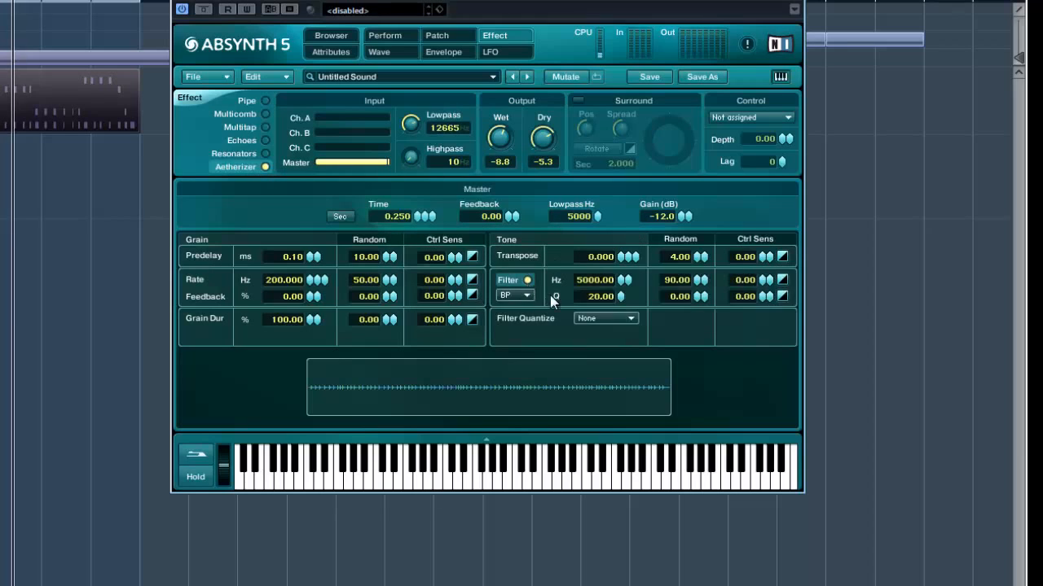
left_click_drag(624, 281, 627, 314)
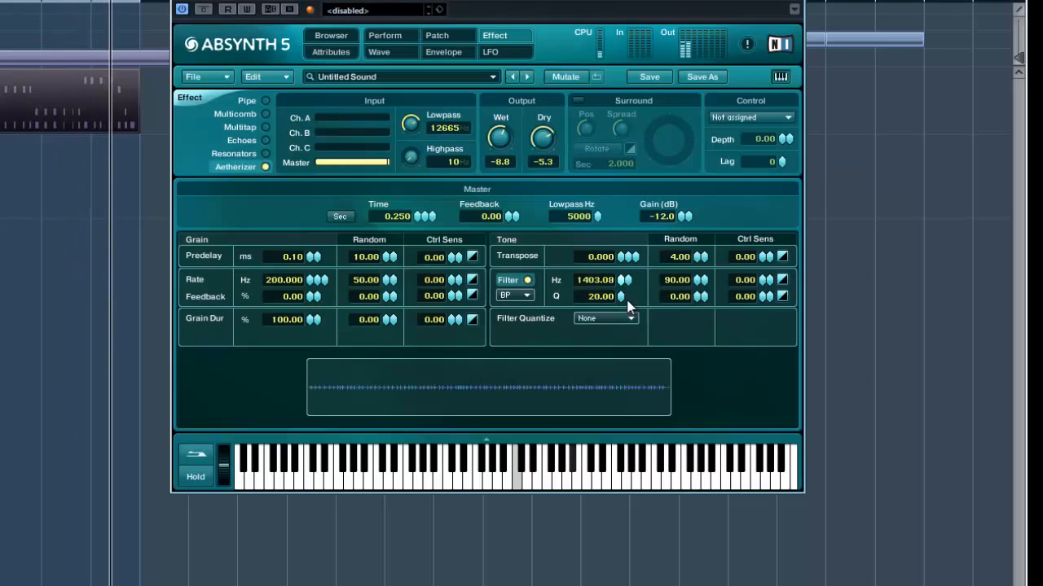
left_click_drag(624, 280, 625, 277)
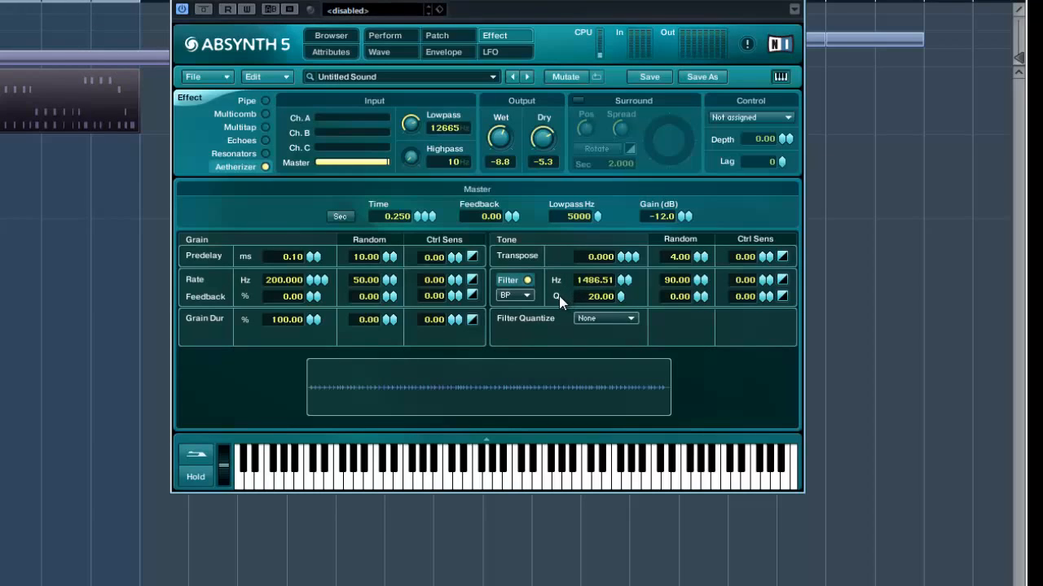
mouse_move(568, 303)
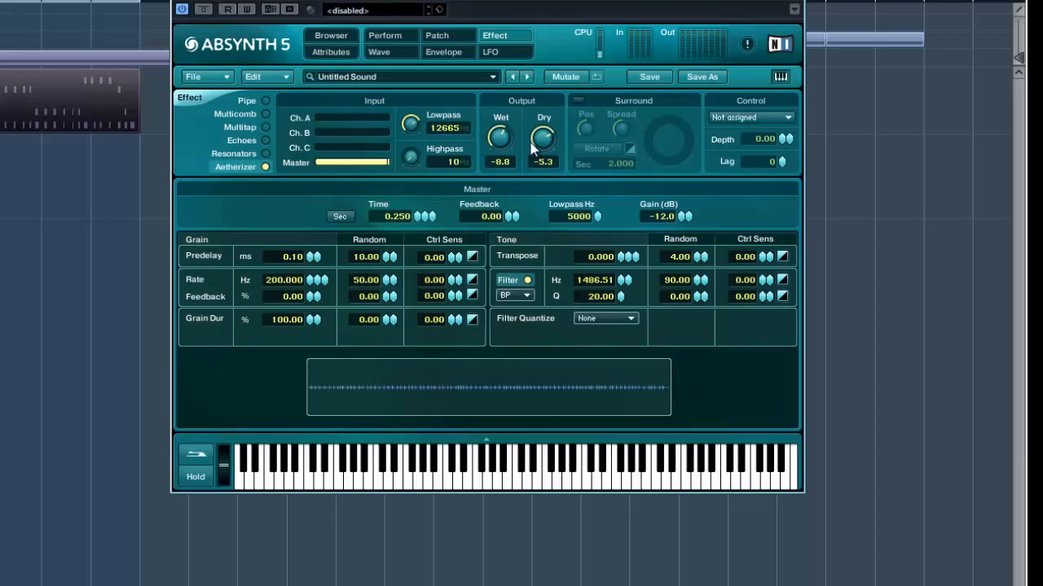
mouse_move(536, 153)
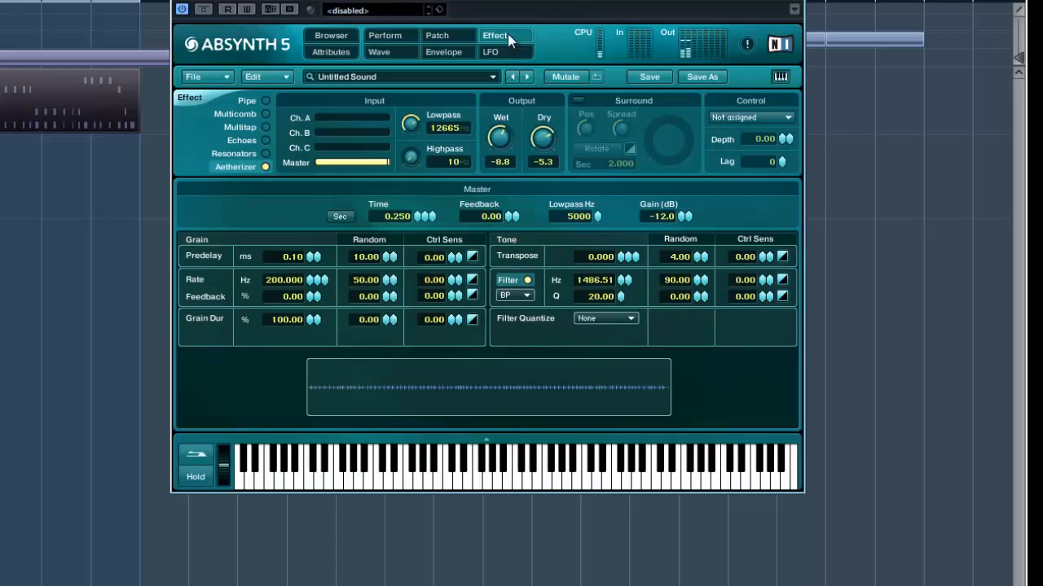
mouse_move(566, 77)
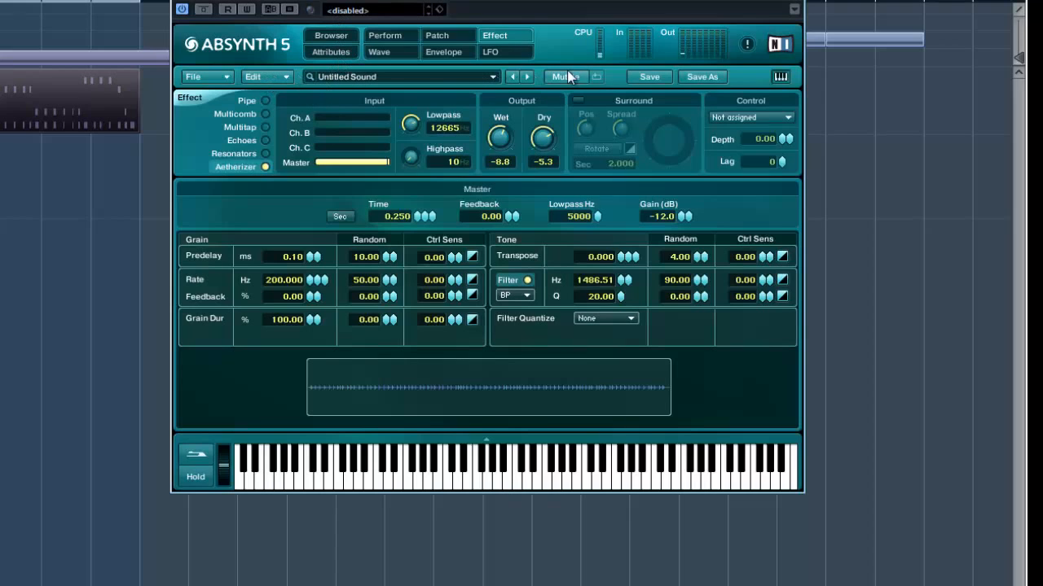
Open the Browser, check the Patch page routing, then return to the Browser
left_click(330, 35)
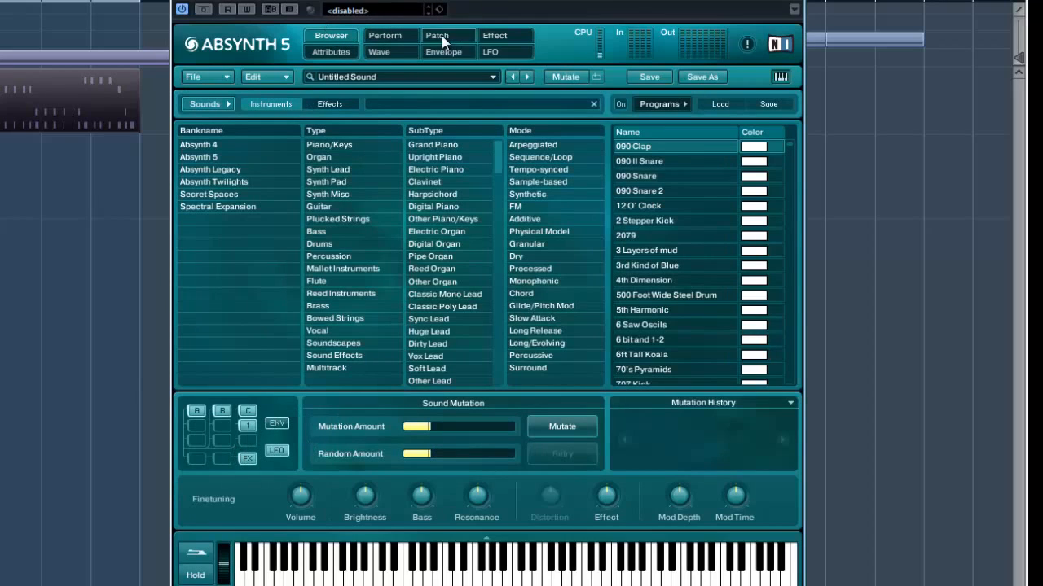
left_click(437, 35)
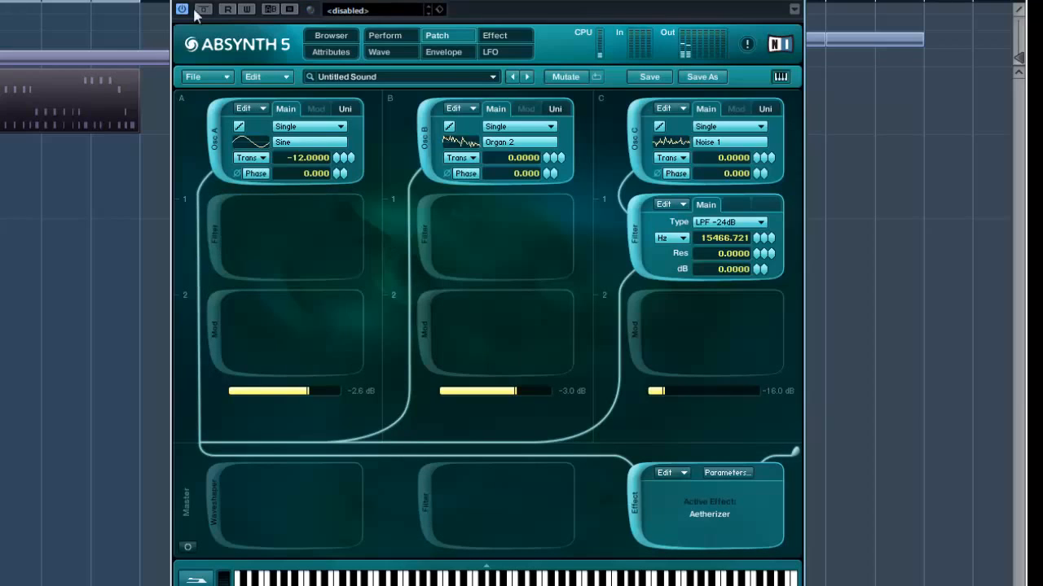
mouse_move(355, 50)
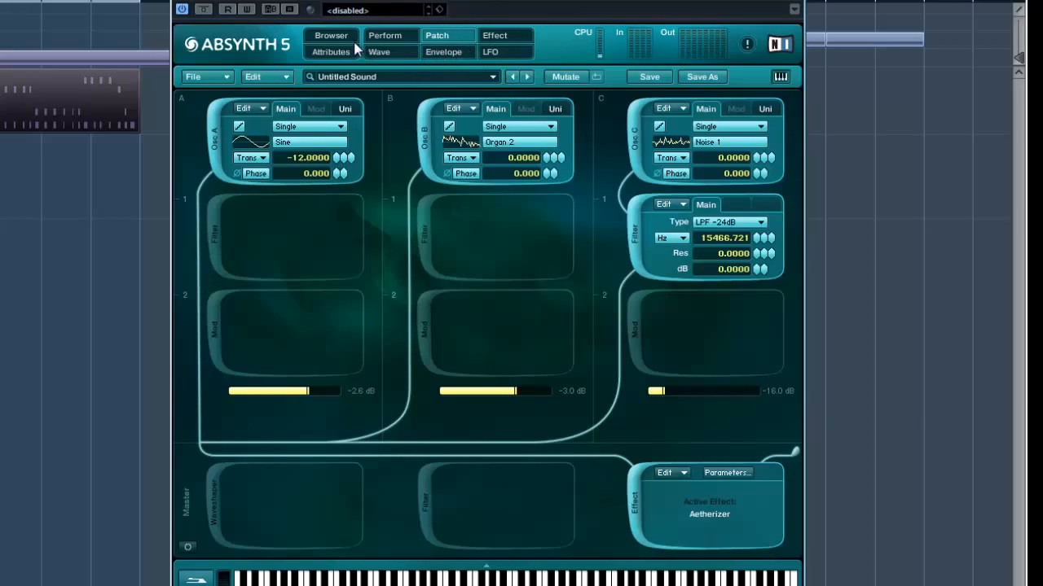
left_click(330, 35)
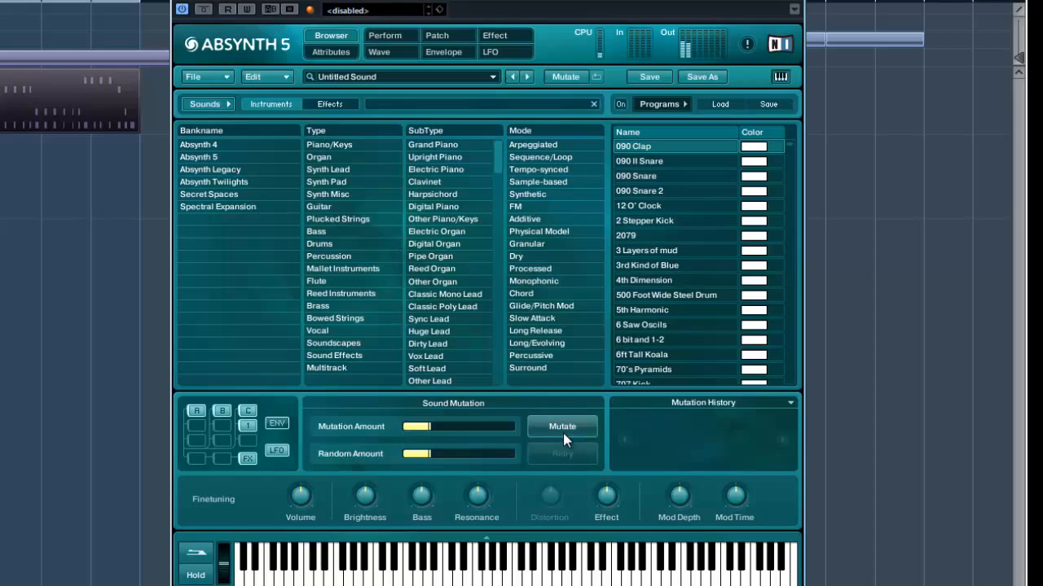
Mutate the organ sound four times, producing Untitled Sound M 4
left_click(562, 426)
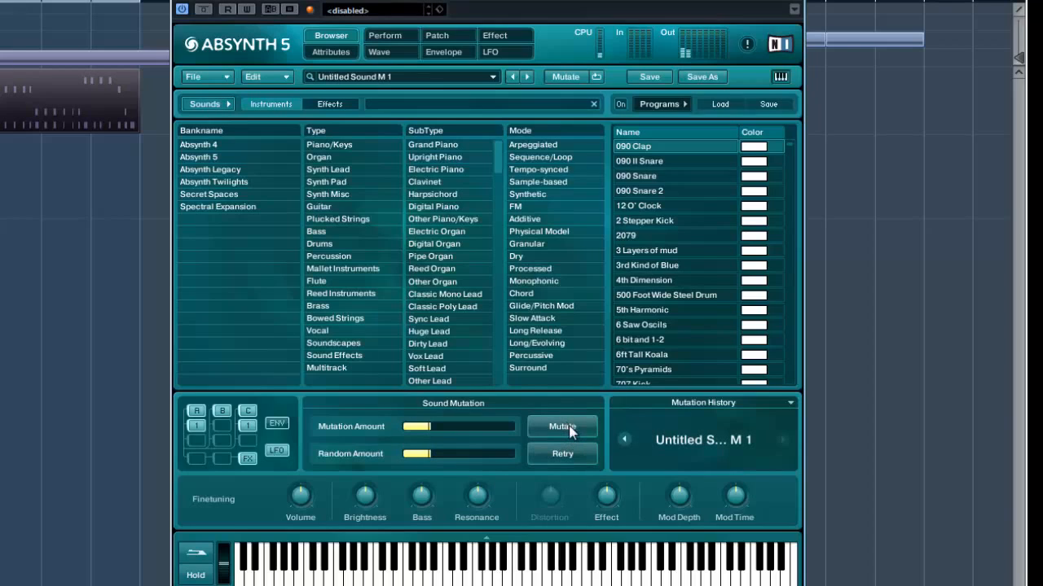
left_click(562, 427)
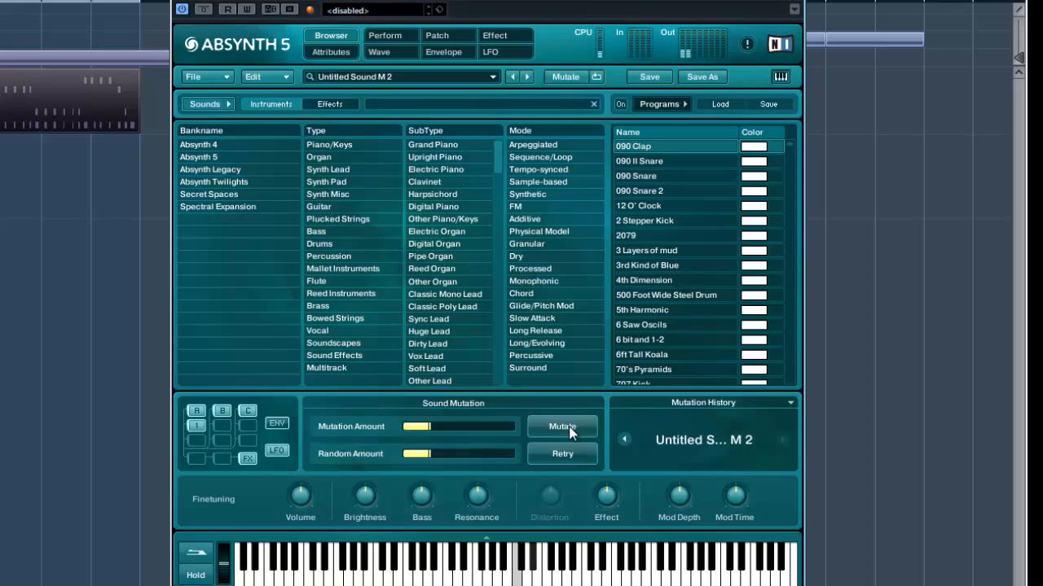
left_click(562, 426)
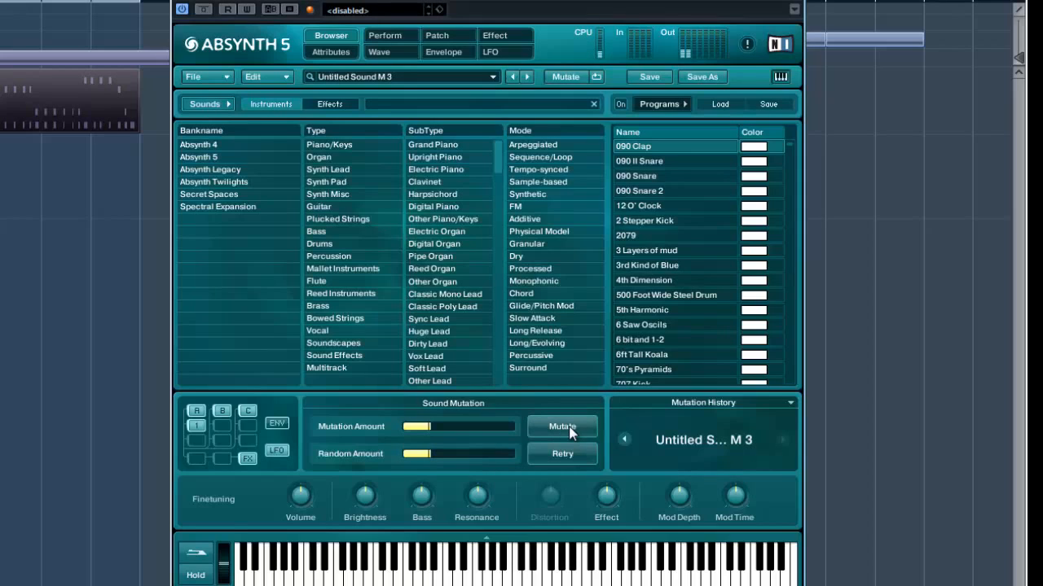
left_click(562, 426)
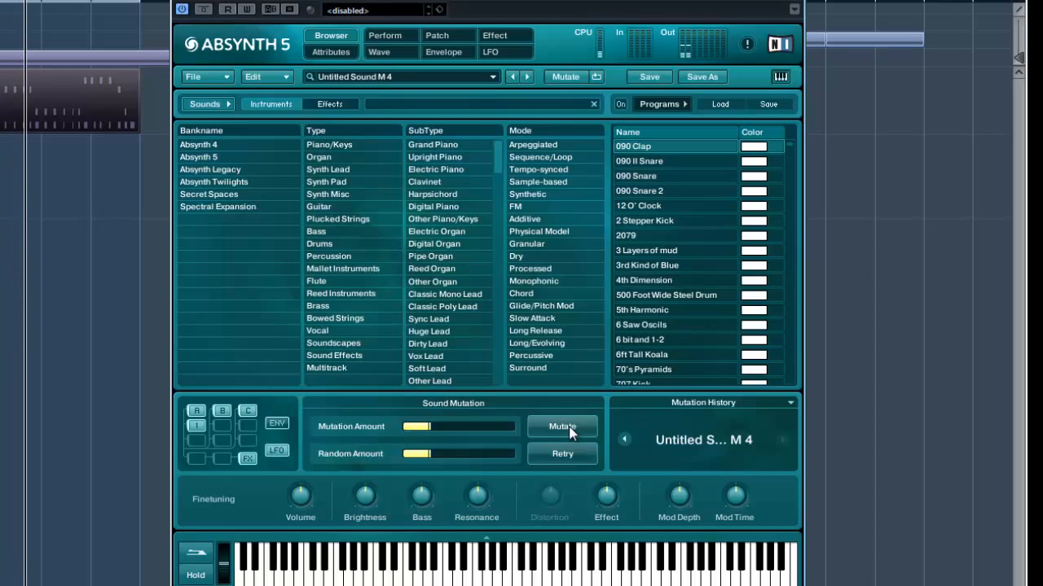
left_click(202, 76)
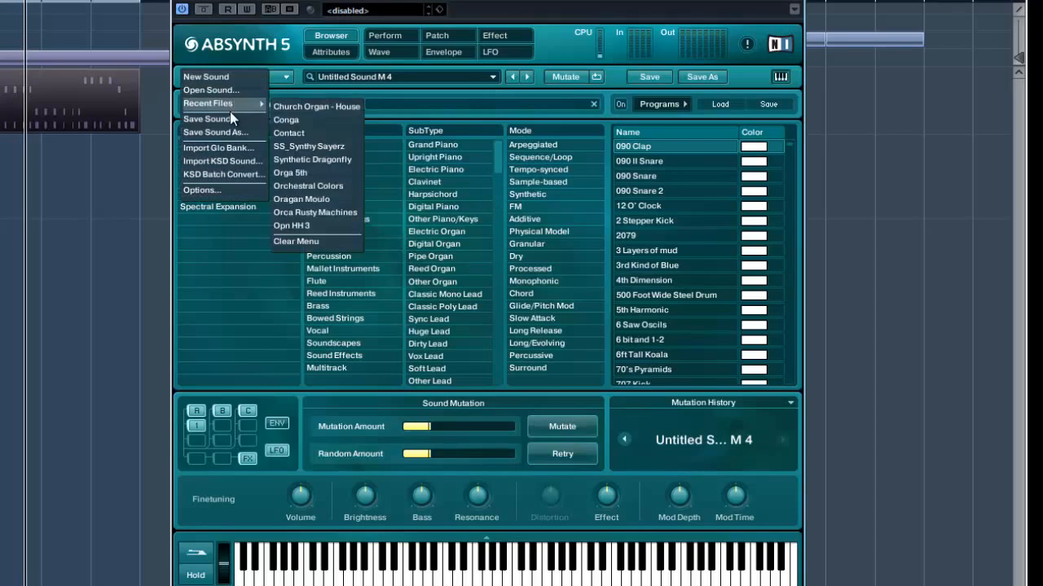
left_click(216, 132)
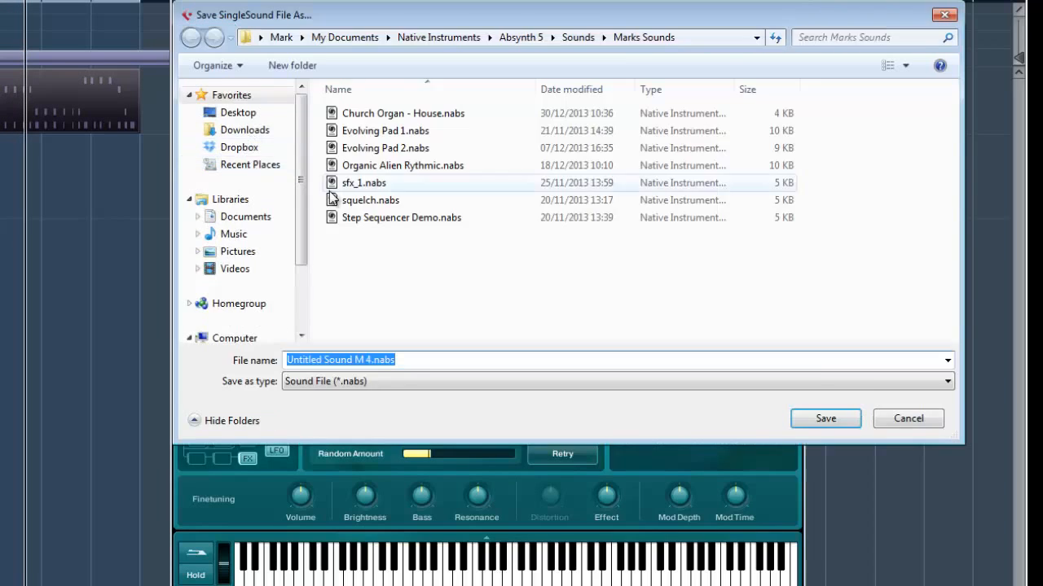
scroll("down", 3)
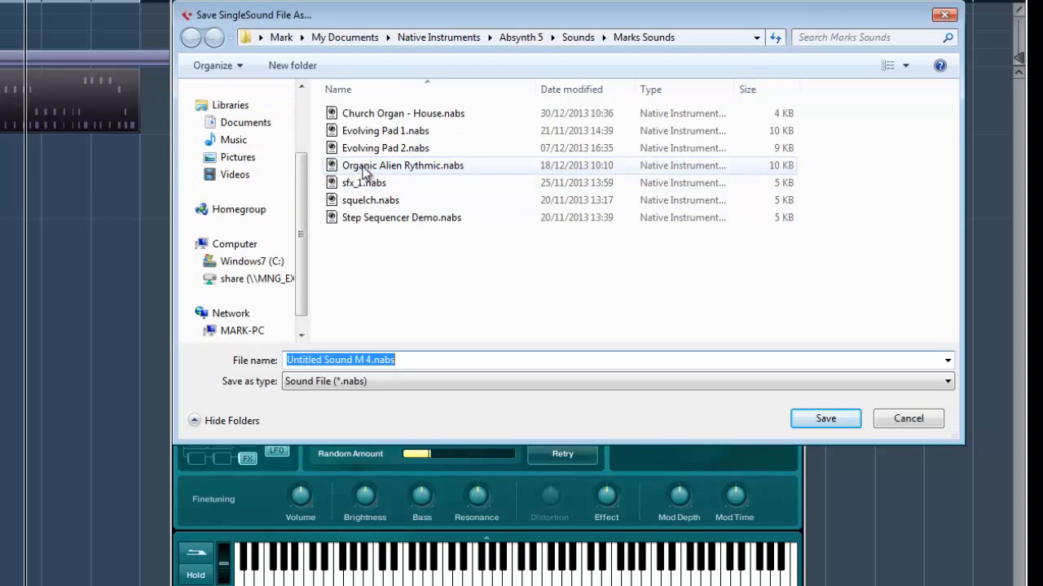
left_click(402, 114)
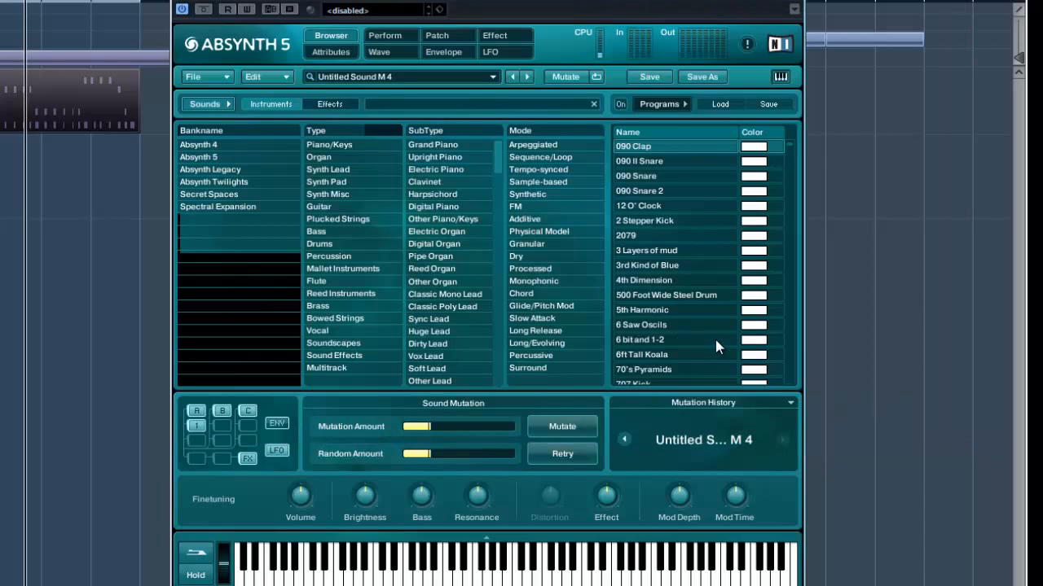
mouse_move(650, 483)
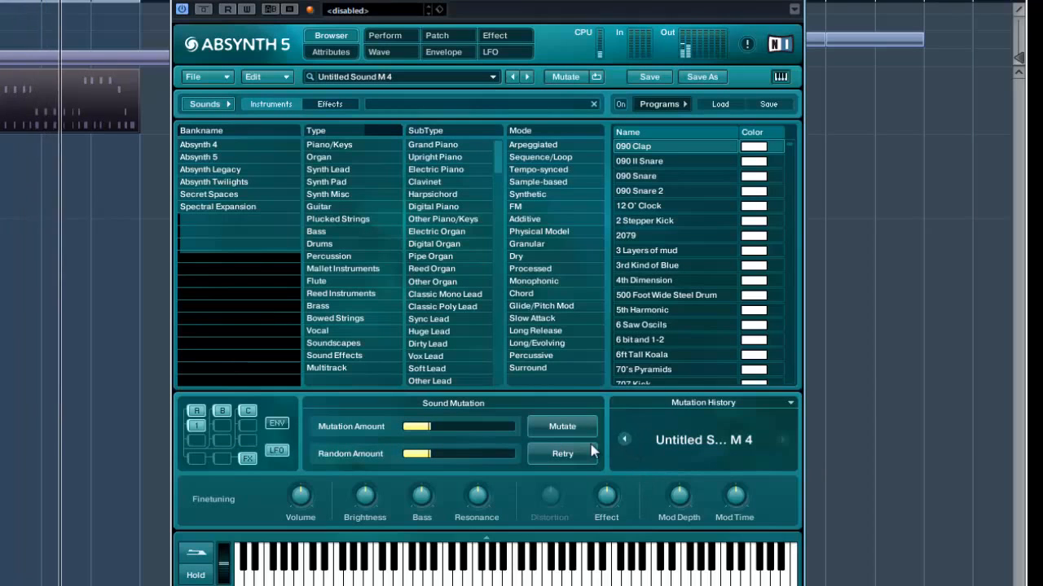
Retry the last mutation, mutate again, and raise the mutation amount
left_click(561, 426)
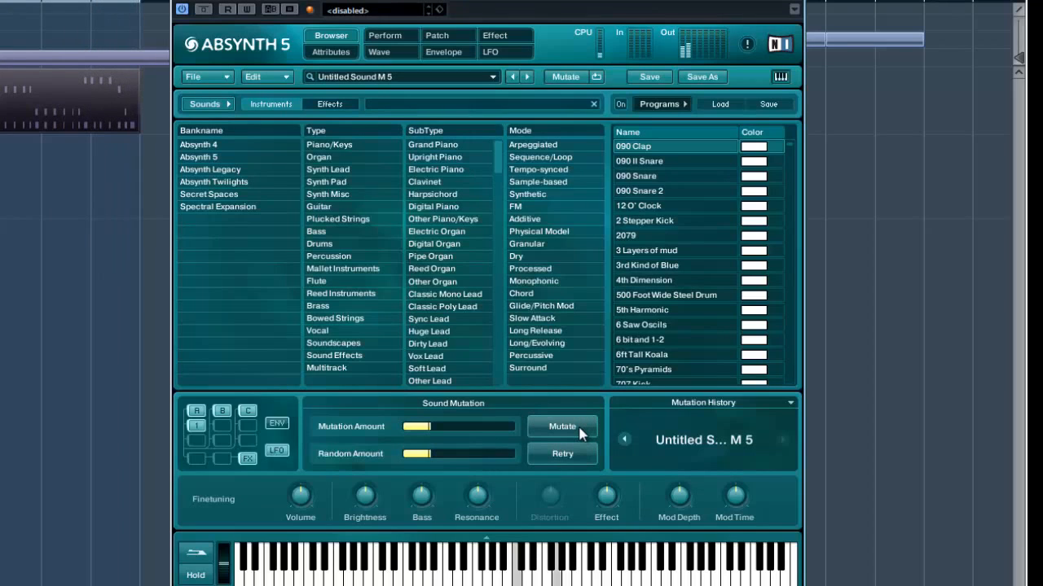
left_click(562, 426)
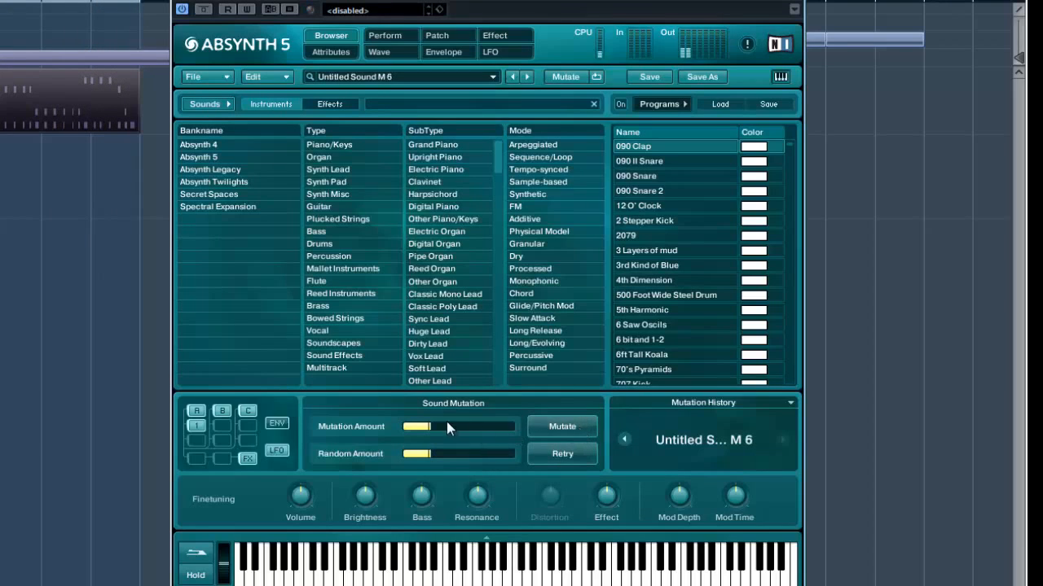
left_click(562, 425)
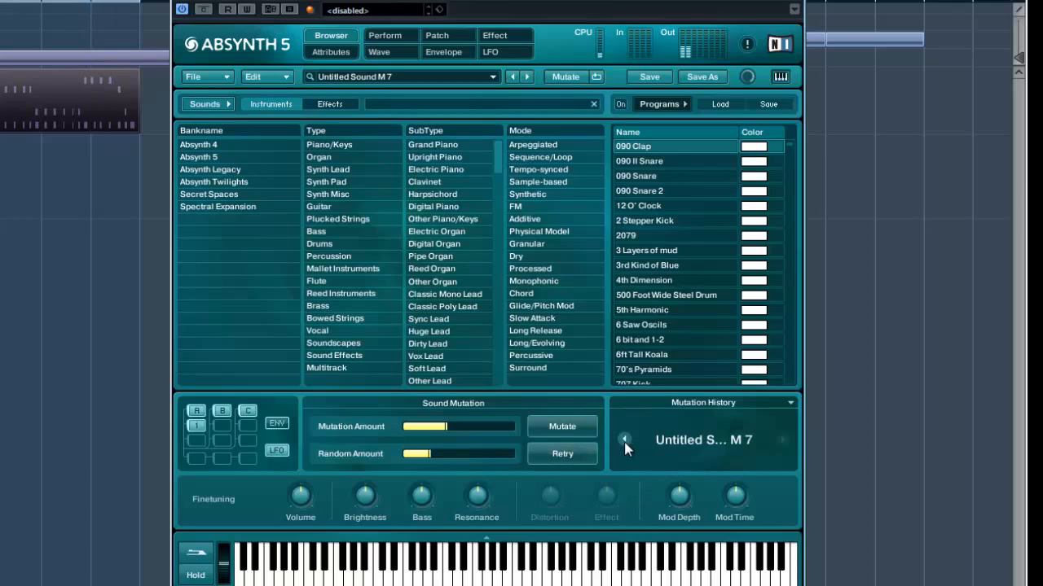
Step back to variation M 3 and mutate twice more, reaching Untitled Sound M 9
left_click(624, 440)
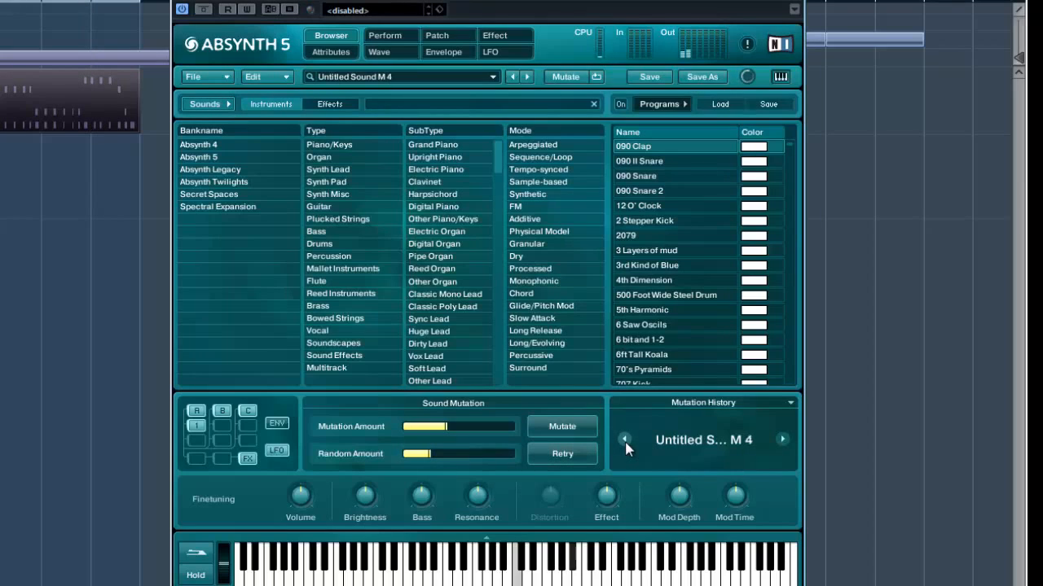
left_click(624, 439)
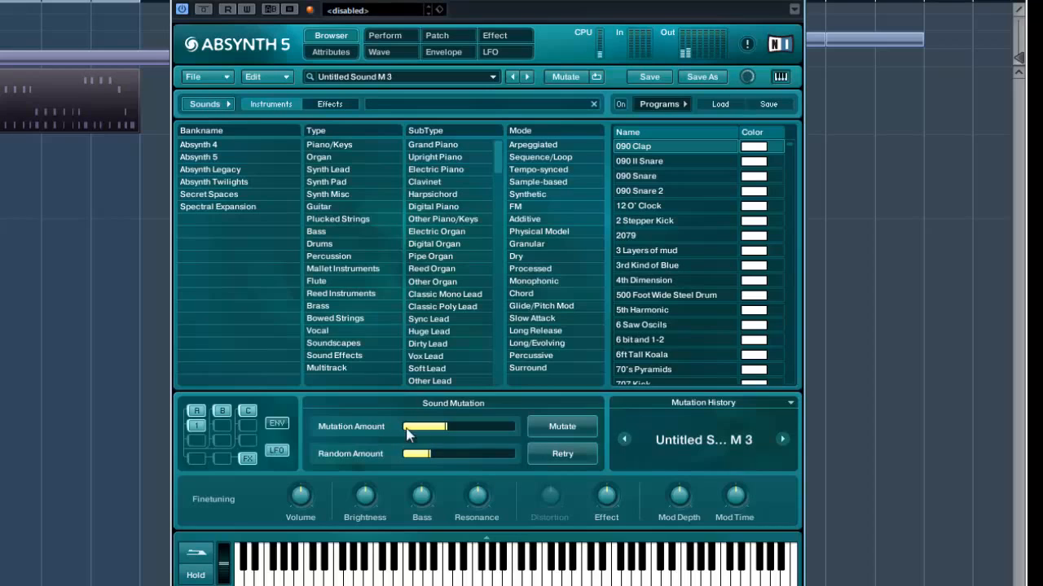
left_click(562, 454)
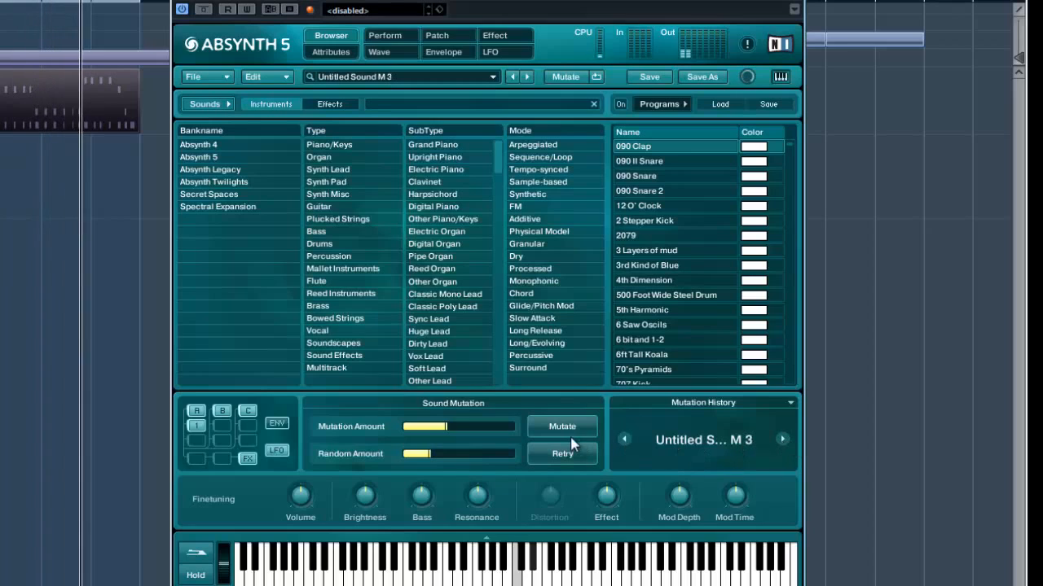
left_click(562, 426)
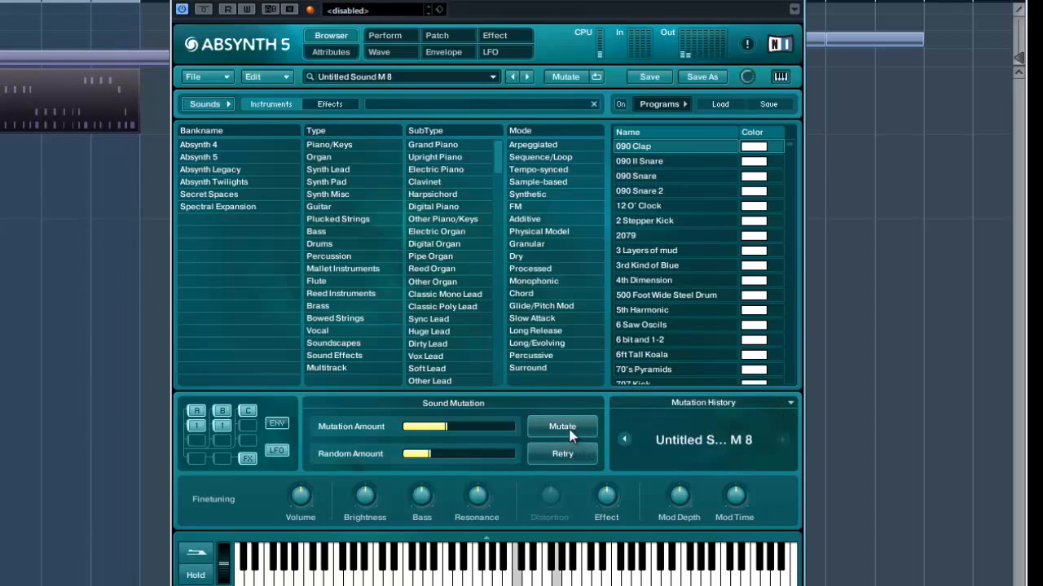
left_click(562, 426)
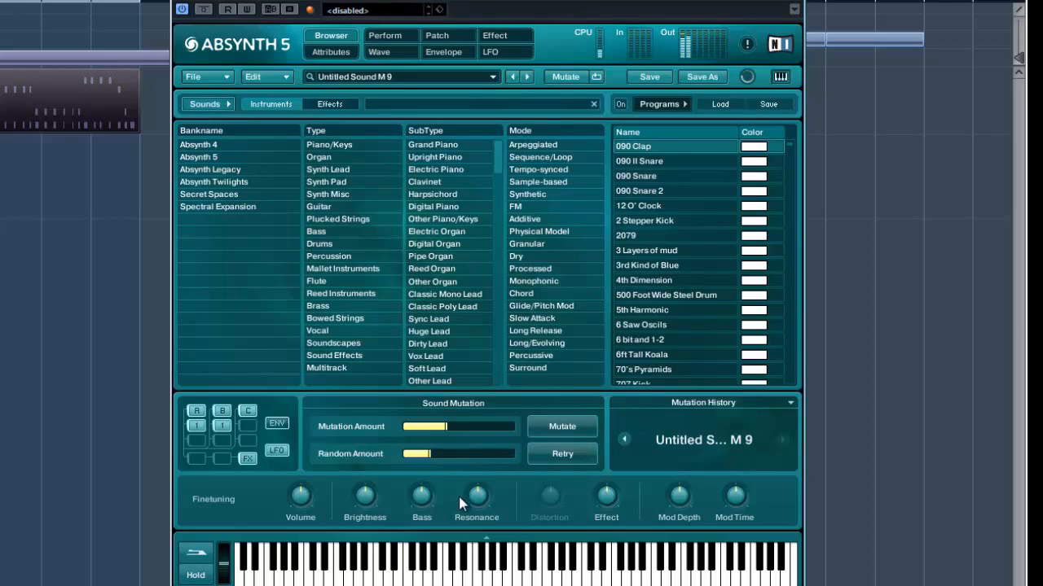
mouse_move(330, 210)
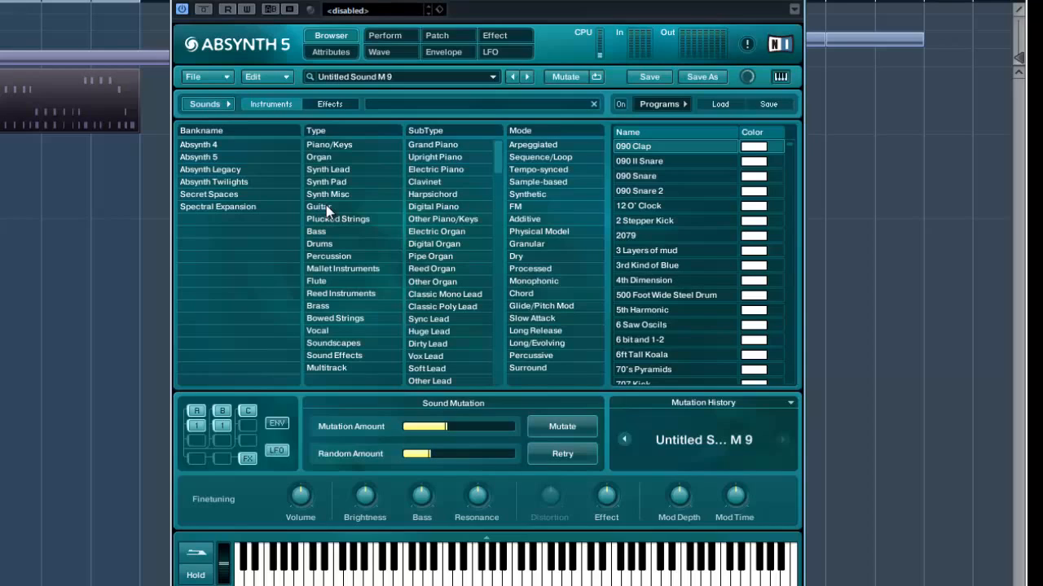
mouse_move(326, 187)
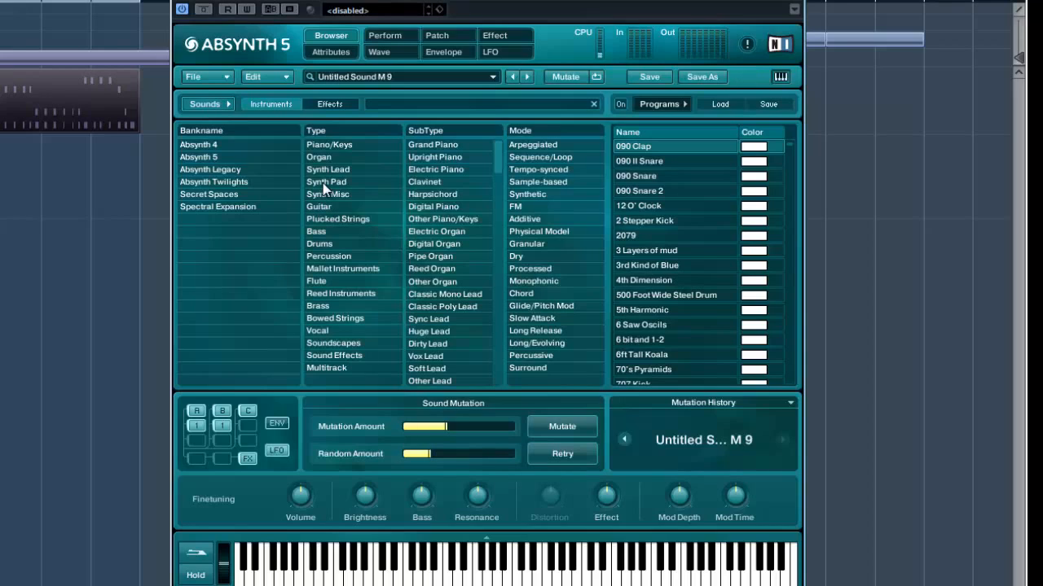